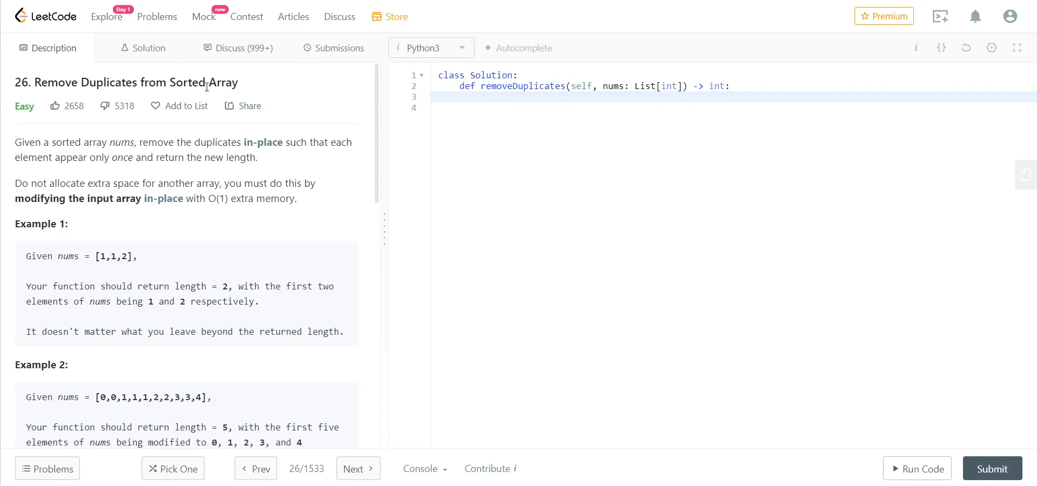
pyautogui.moveTo(143, 171)
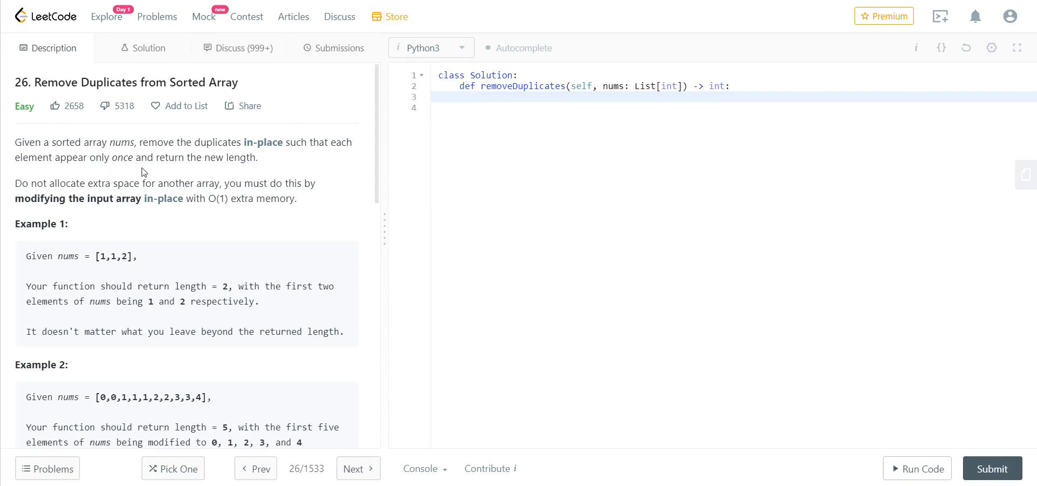
pyautogui.moveTo(12, 154)
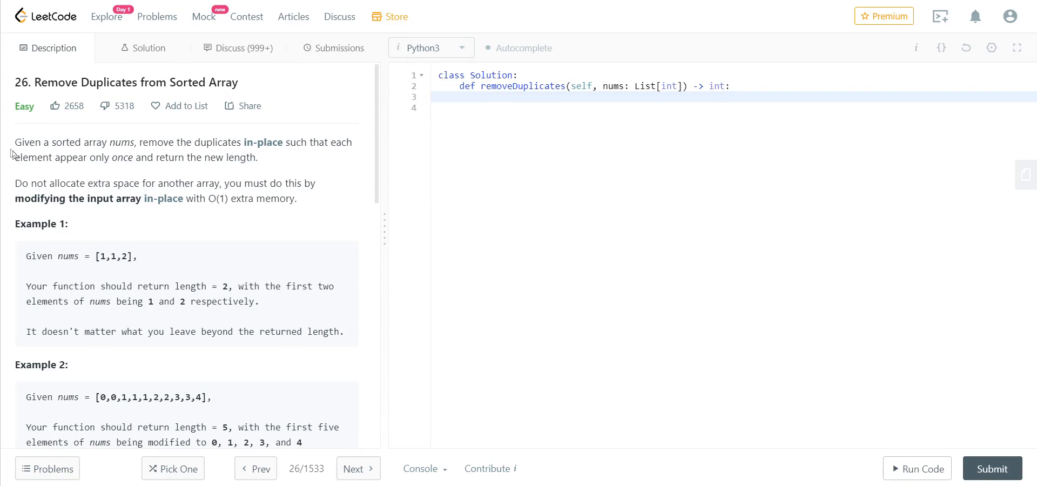
pyautogui.moveTo(265, 156)
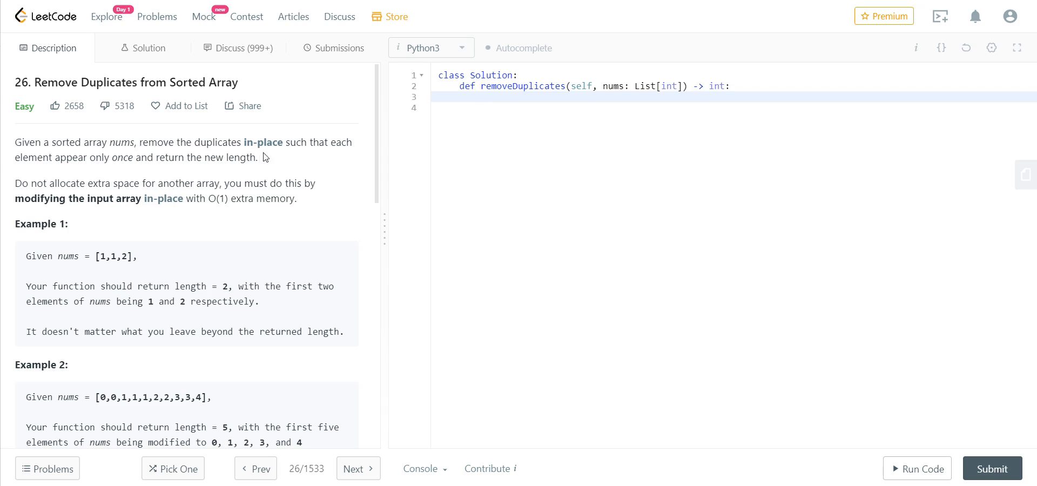
# - Review the in-place requirement and Example 1's [1,1,2] with expected length 2
pyautogui.click(481, 97)
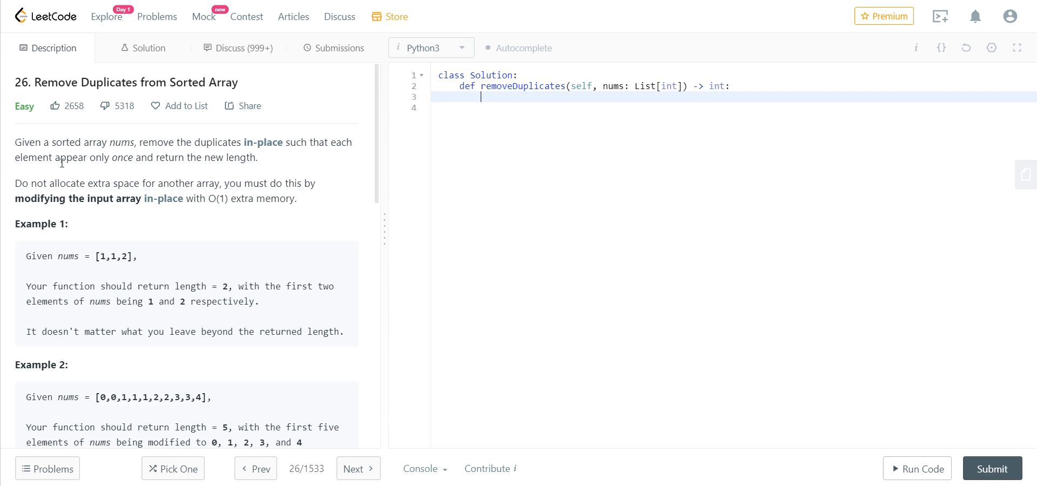
pyautogui.moveTo(204, 164)
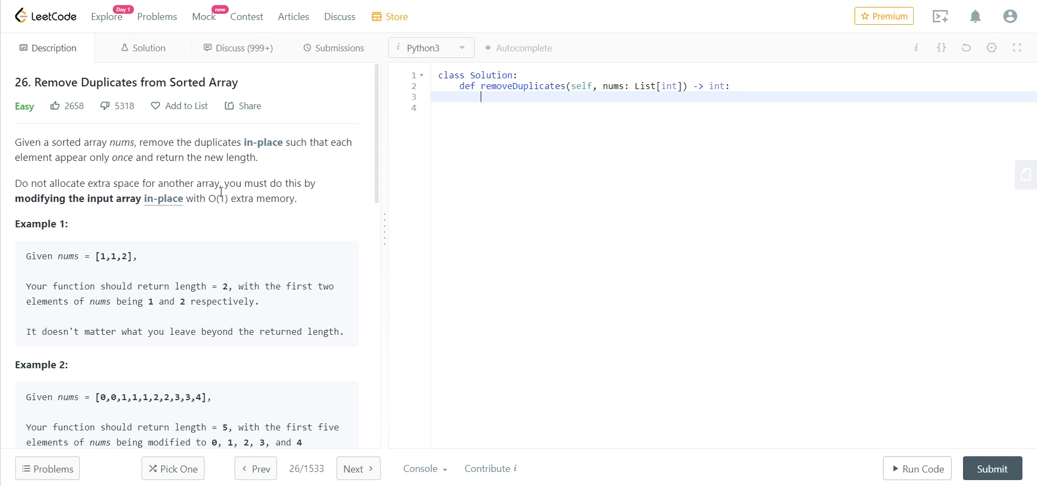
pyautogui.moveTo(285, 193)
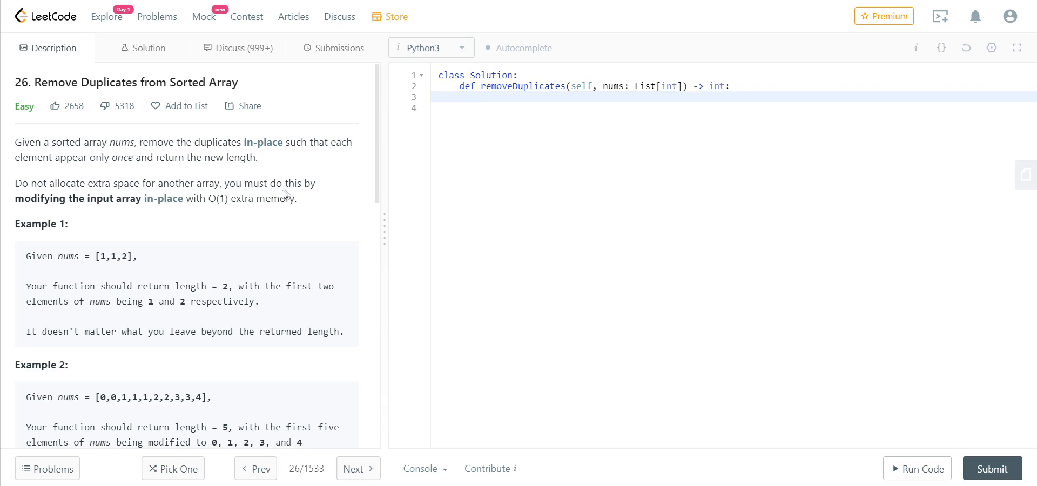
pyautogui.moveTo(147, 209)
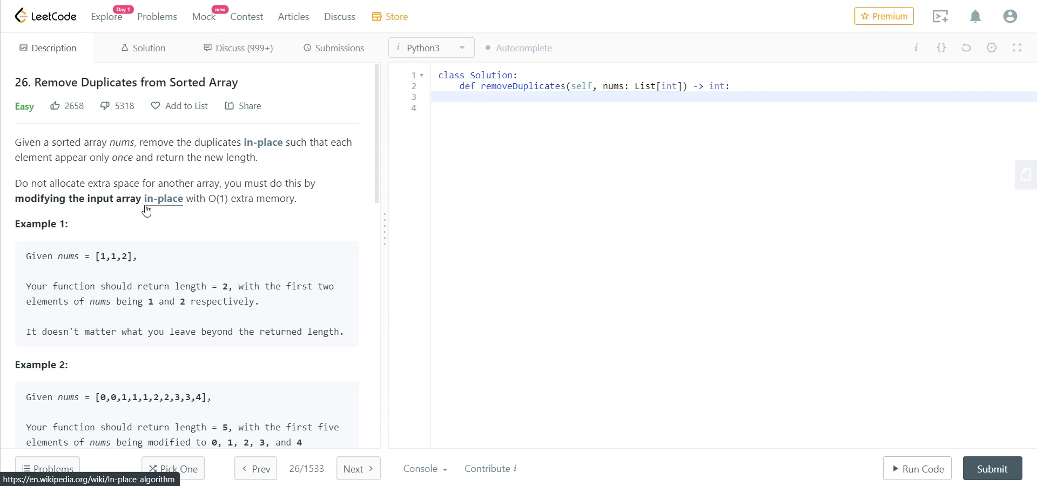
pyautogui.moveTo(323, 213)
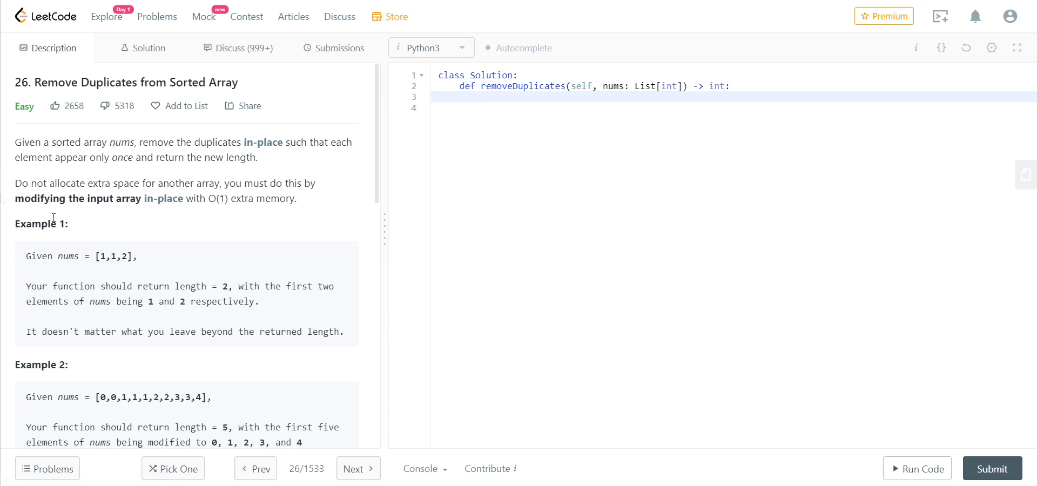
pyautogui.moveTo(17, 183); pyautogui.dragTo(296, 198)
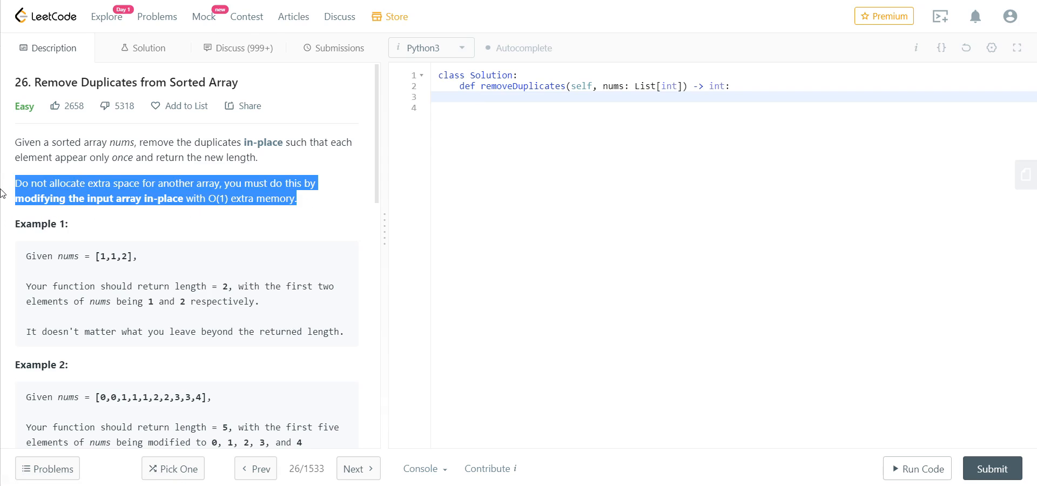
pyautogui.click(317, 206)
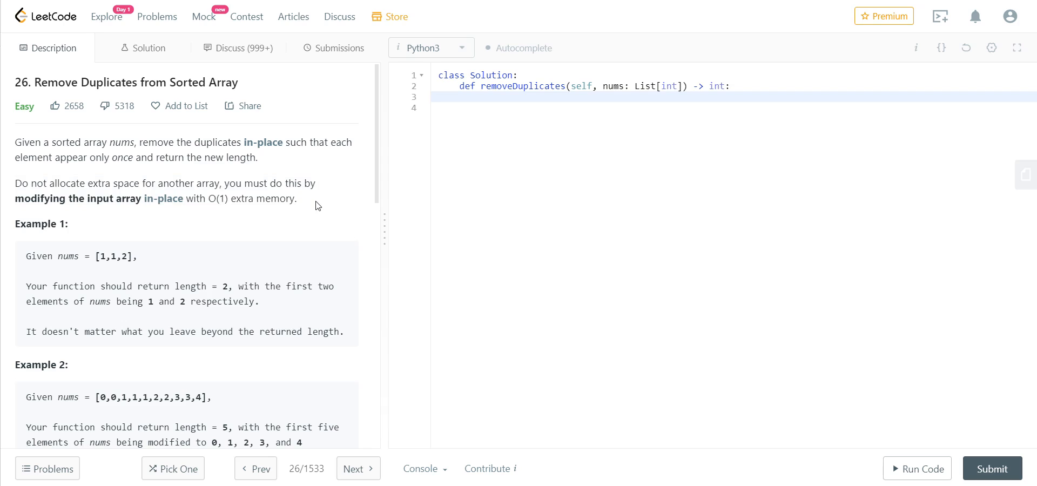
pyautogui.moveTo(268, 203)
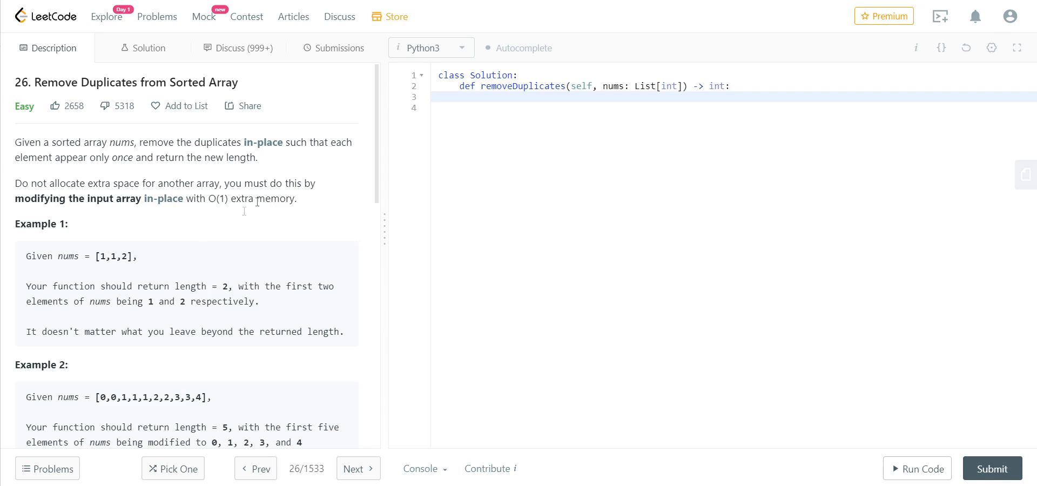
pyautogui.moveTo(109, 183)
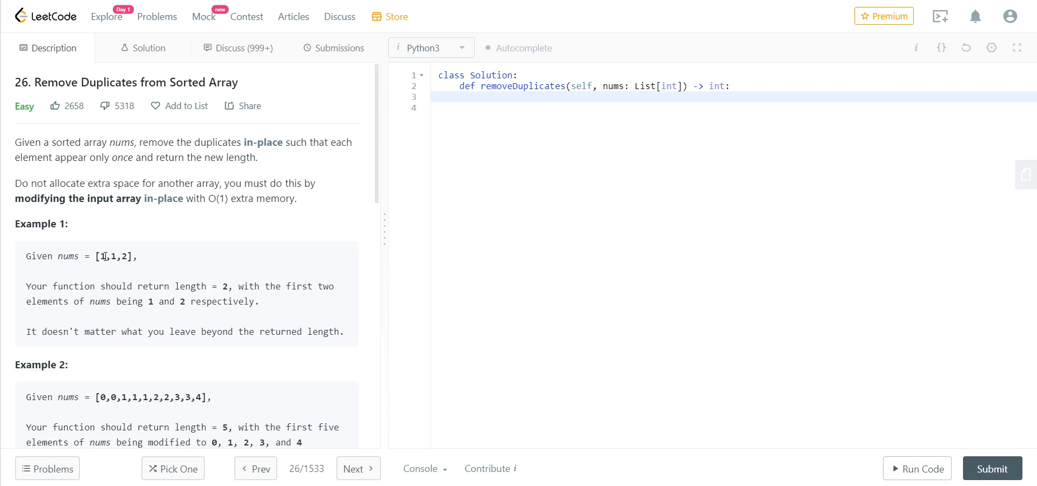
pyautogui.scroll(-3)
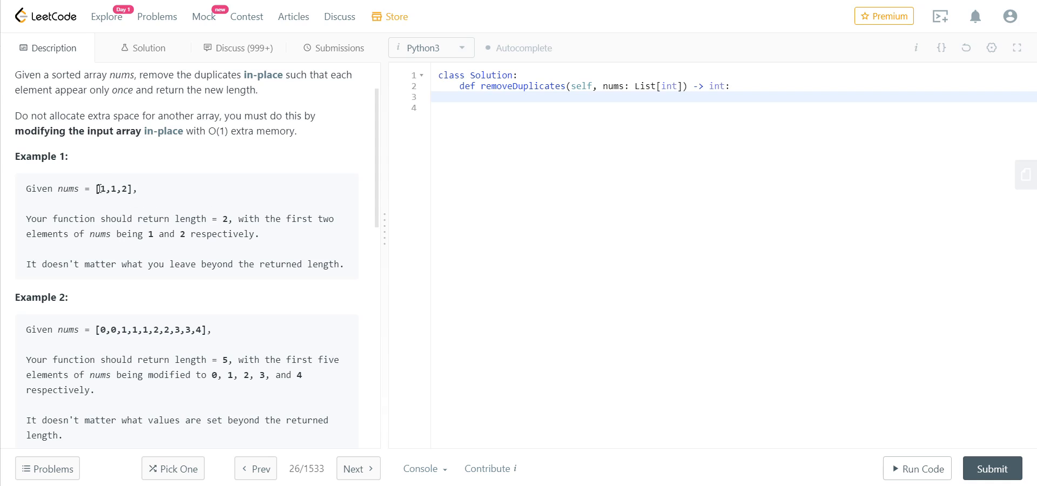
pyautogui.doubleClick(102, 188)
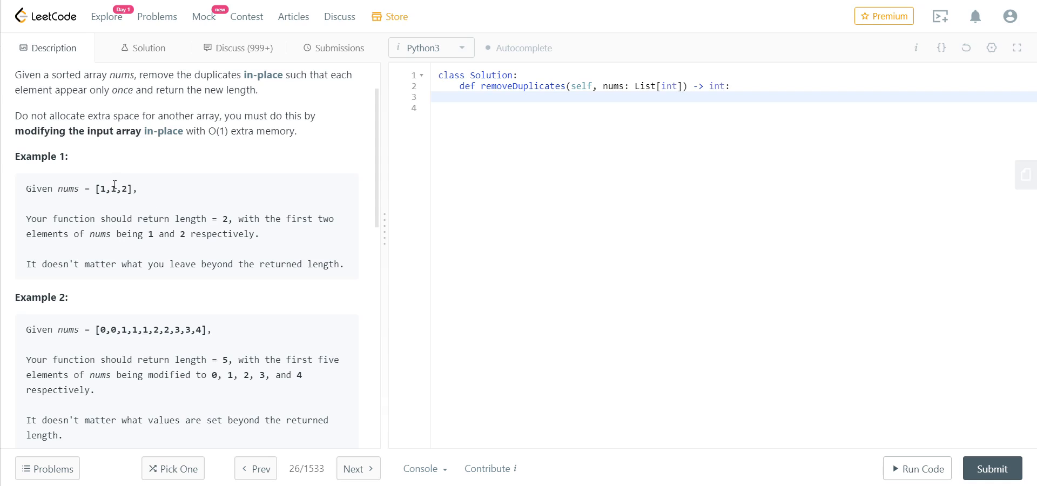
pyautogui.doubleClick(113, 189)
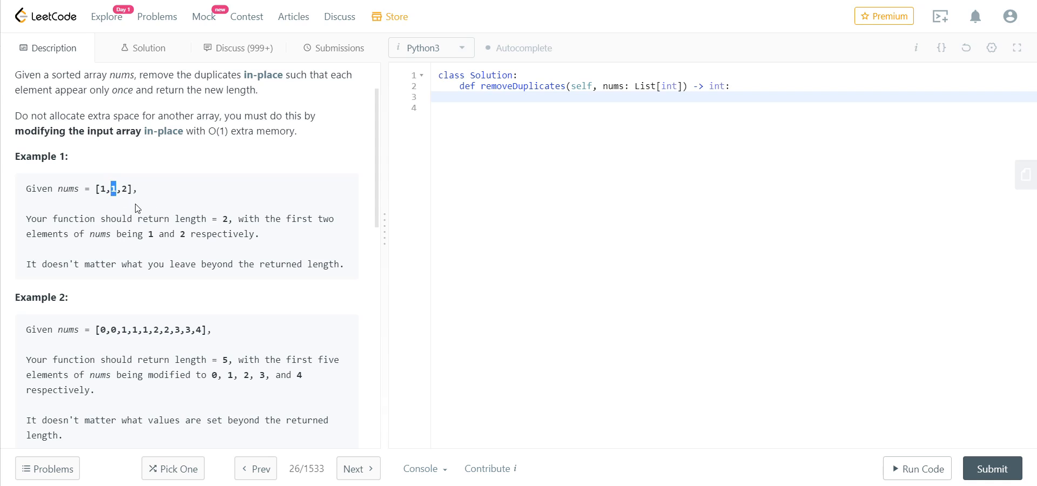
pyautogui.moveTo(129, 279)
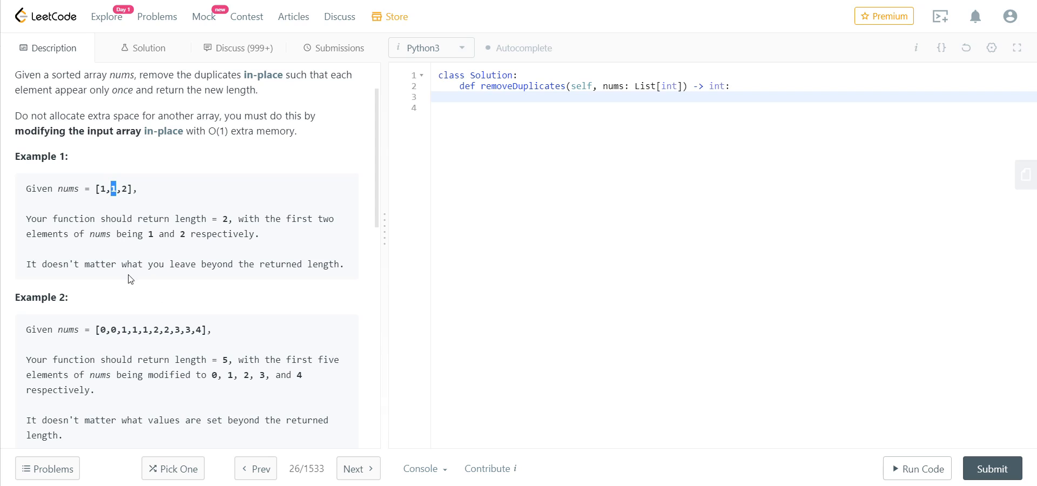
pyautogui.moveTo(73, 267)
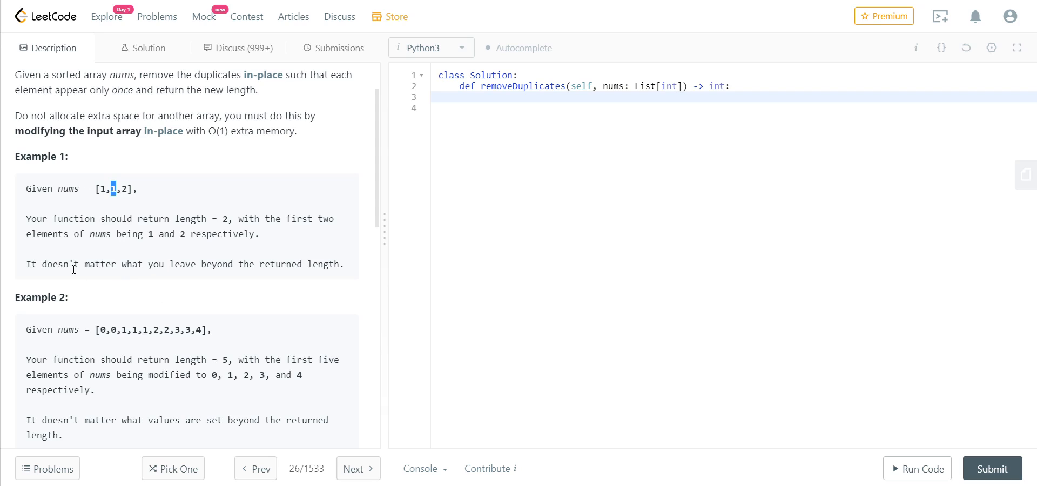
pyautogui.moveTo(31, 275)
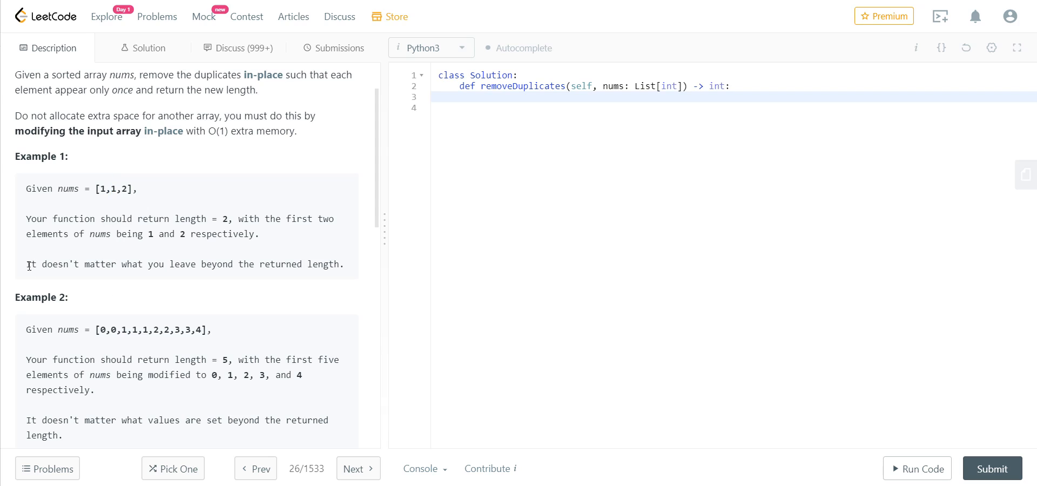
pyautogui.moveTo(268, 274)
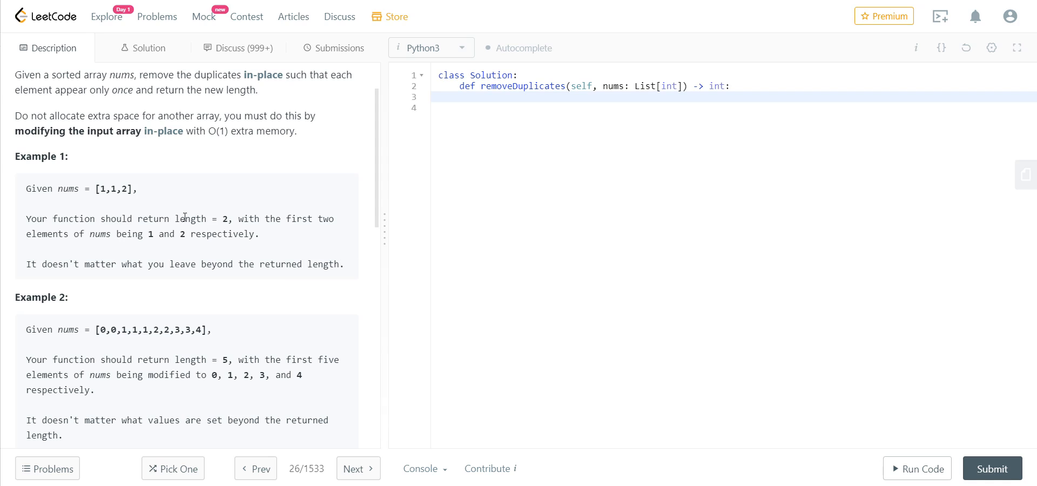
pyautogui.doubleClick(225, 219)
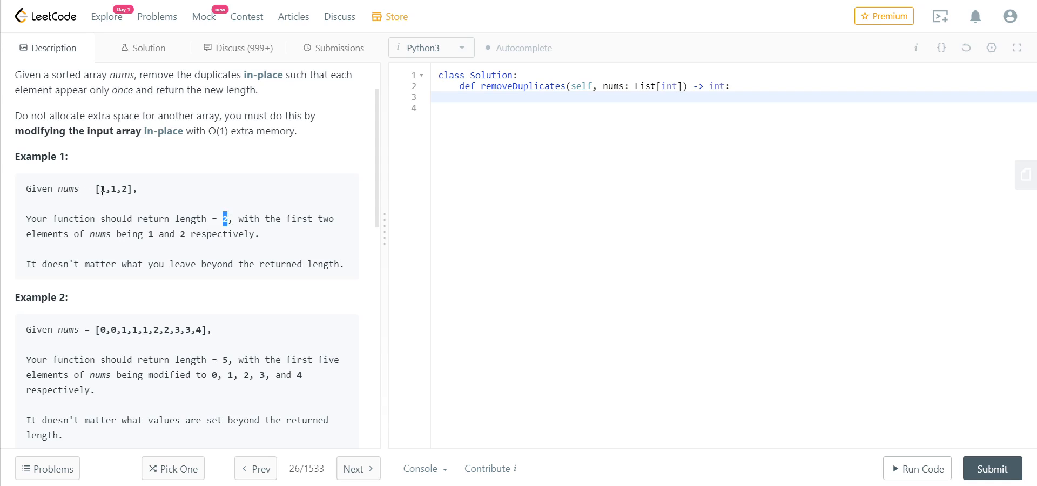
pyautogui.moveTo(100, 188); pyautogui.dragTo(119, 192)
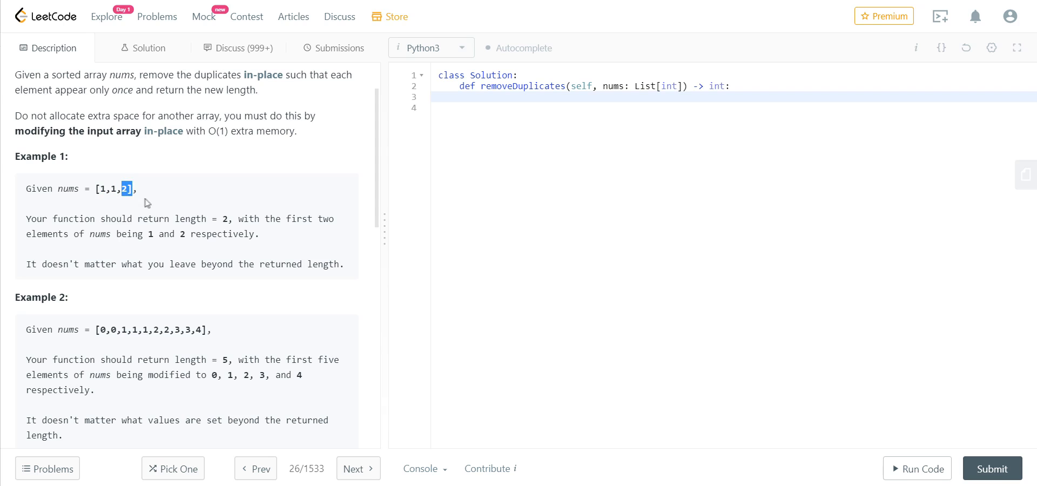
# - Walk through Example 2's input array [0,0,1,1,1,2,2,3,3,4]
pyautogui.scroll(-3)
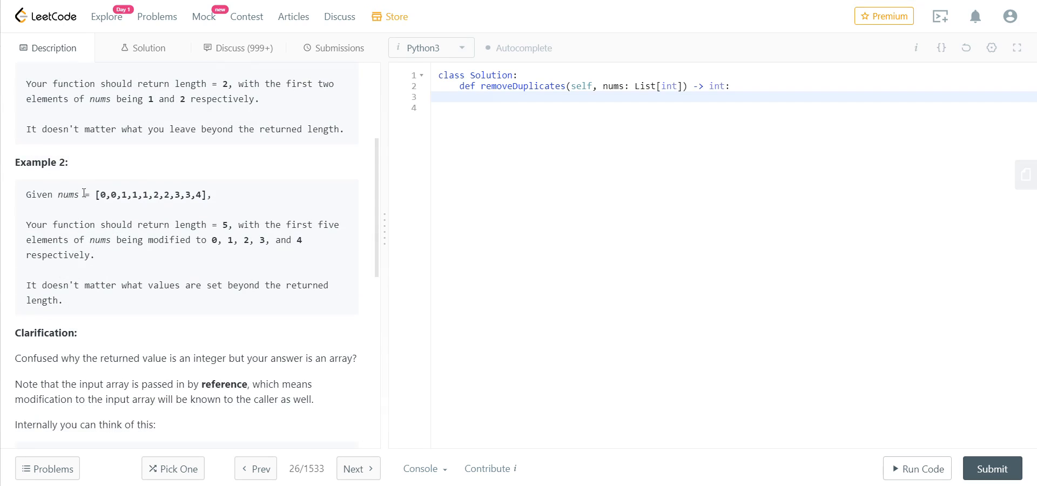
pyautogui.moveTo(111, 209)
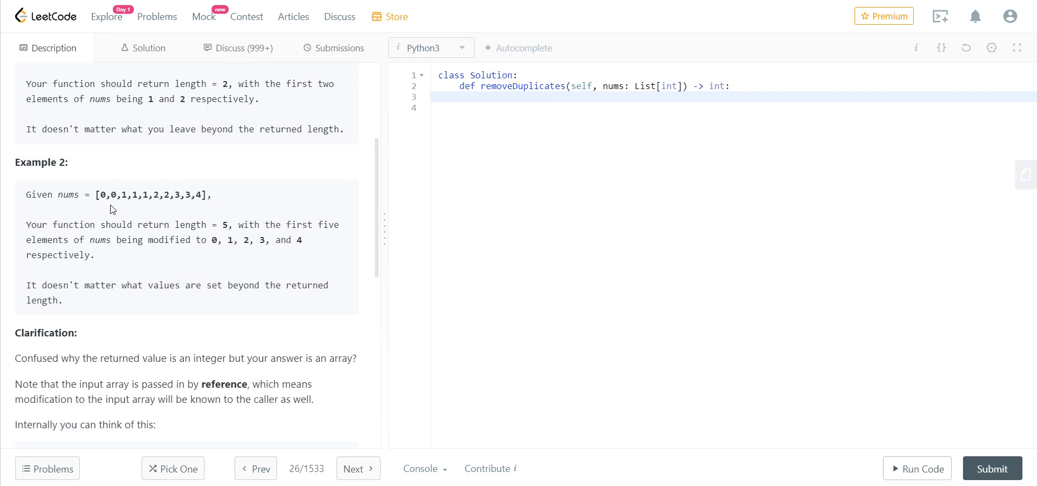
pyautogui.moveTo(109, 196)
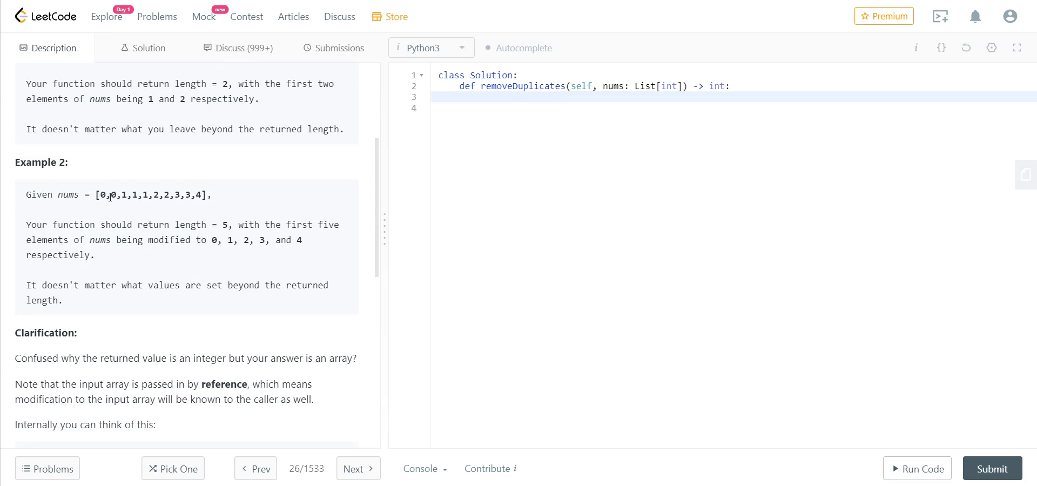
pyautogui.moveTo(169, 205)
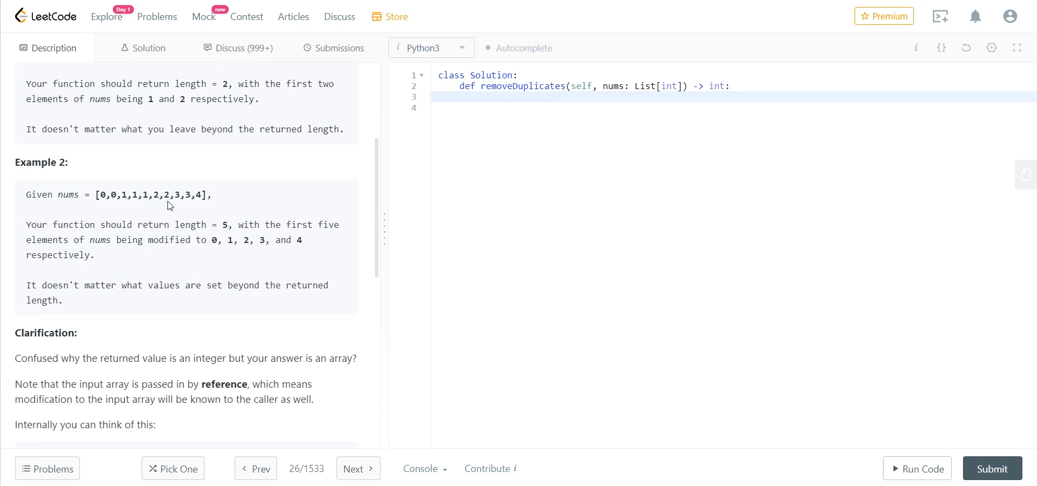
pyautogui.moveTo(239, 240)
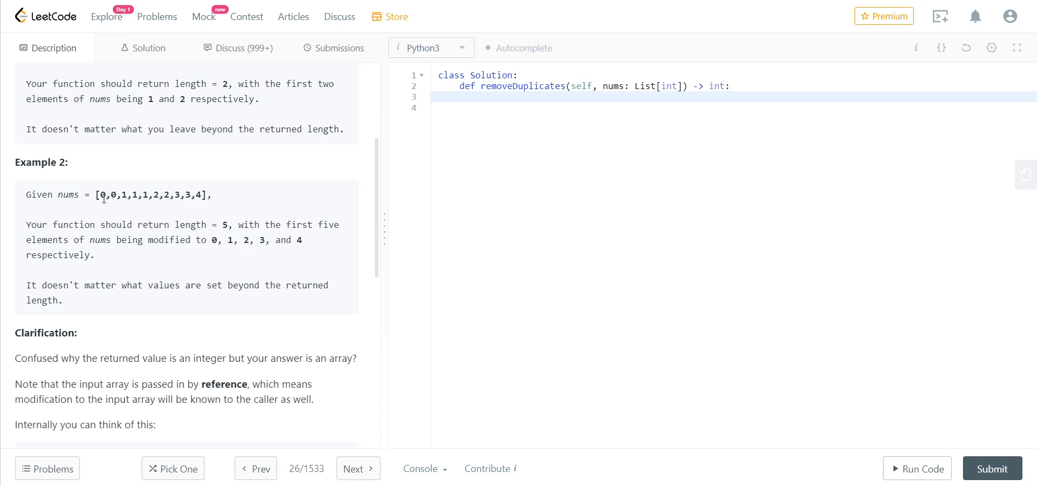
pyautogui.moveTo(100, 194); pyautogui.dragTo(205, 195)
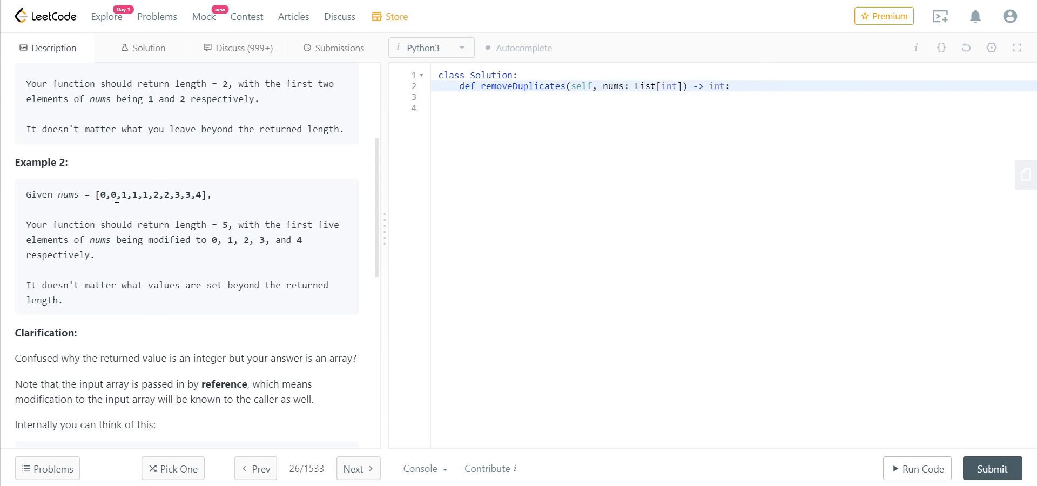
pyautogui.doubleClick(114, 195)
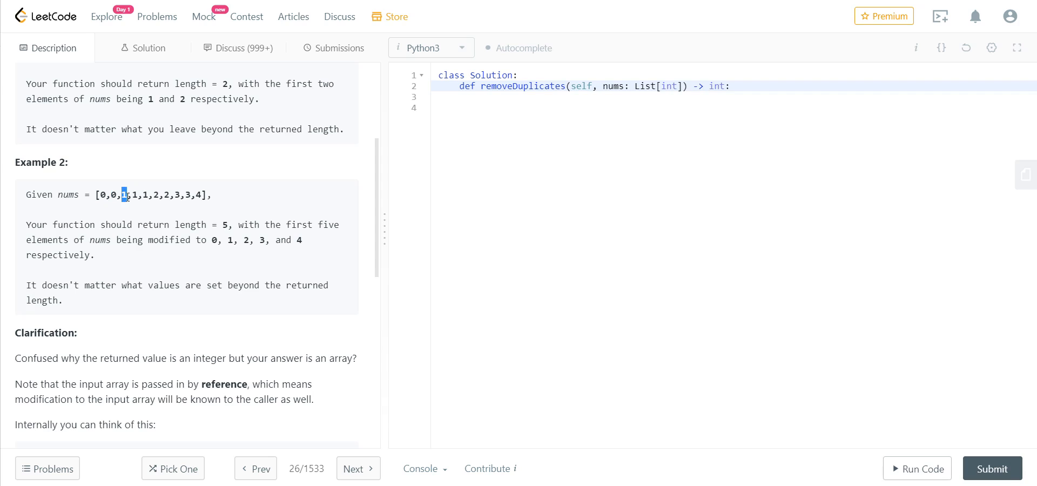
pyautogui.moveTo(127, 206)
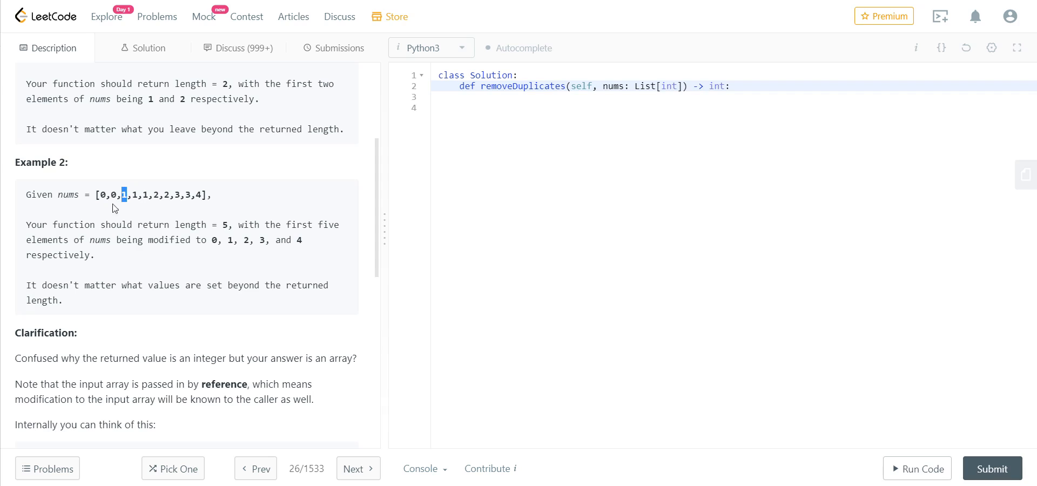
pyautogui.moveTo(153, 179)
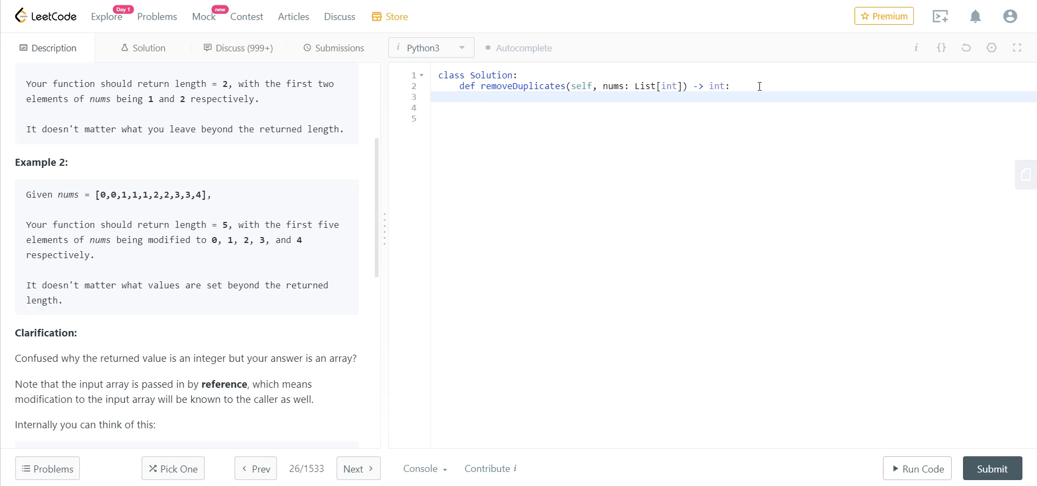
# - Write n=len(nums) and temp=1 as the first lines of removeDuplicates
pyautogui.write('n=len')
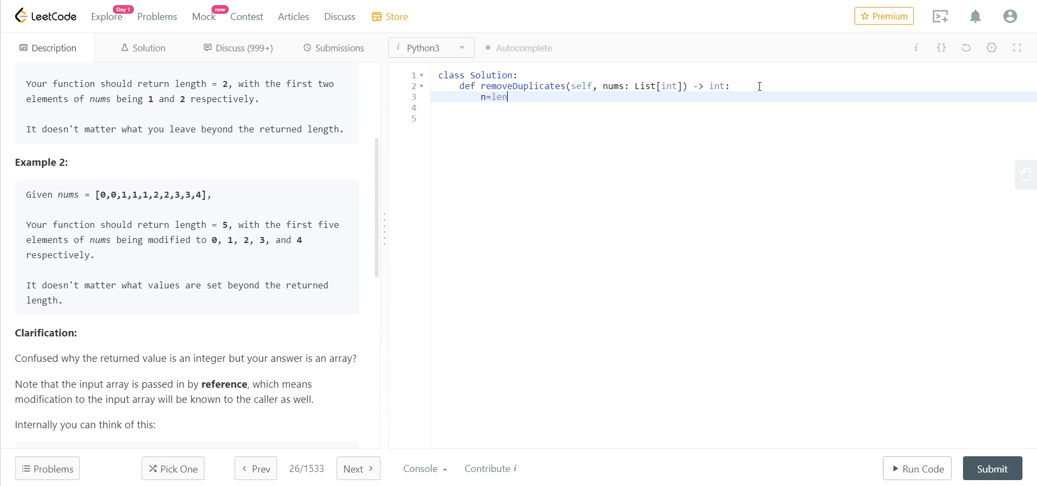
pyautogui.write('()')
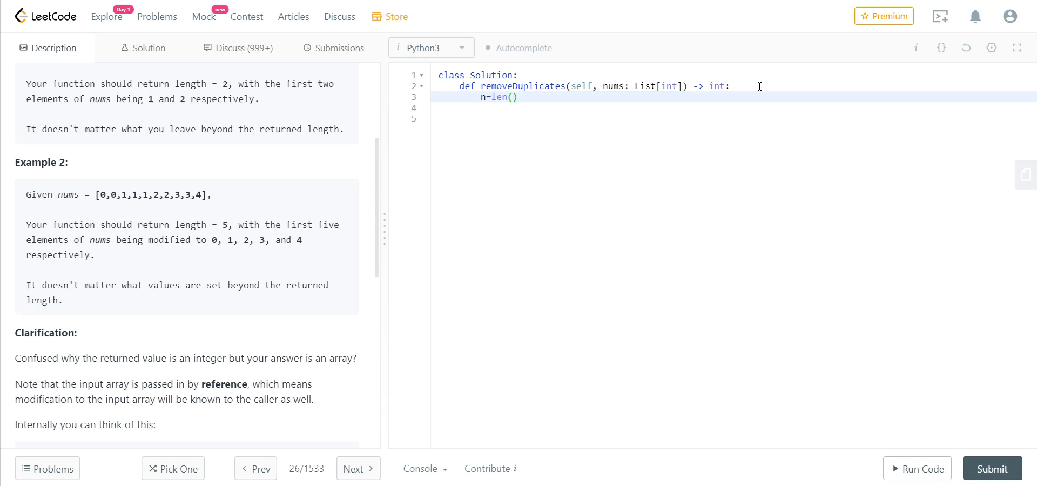
pyautogui.write('nums')
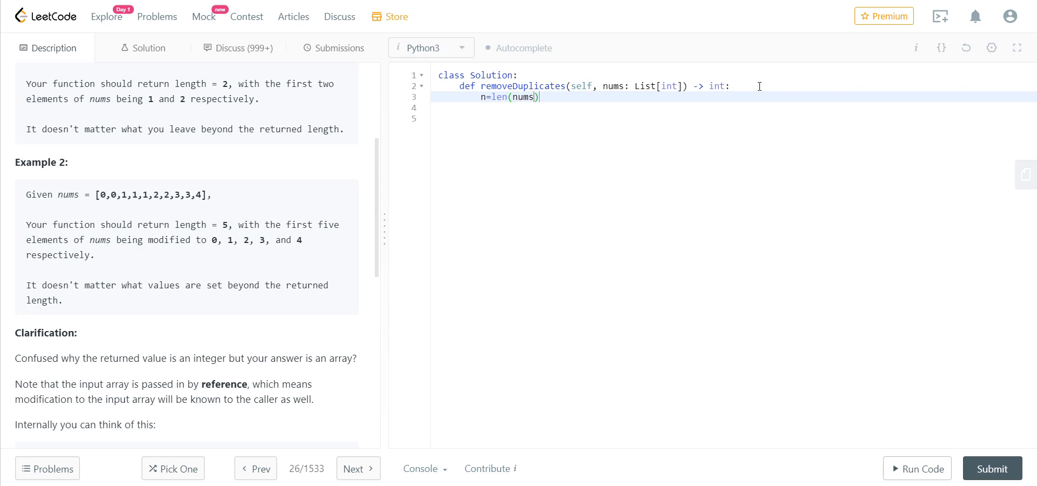
pyautogui.press('Enter')
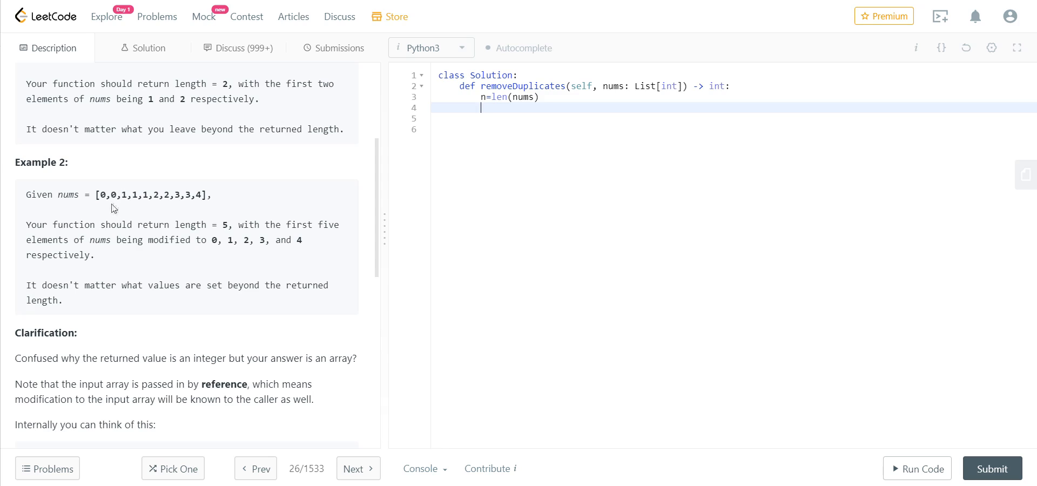
pyautogui.moveTo(118, 197)
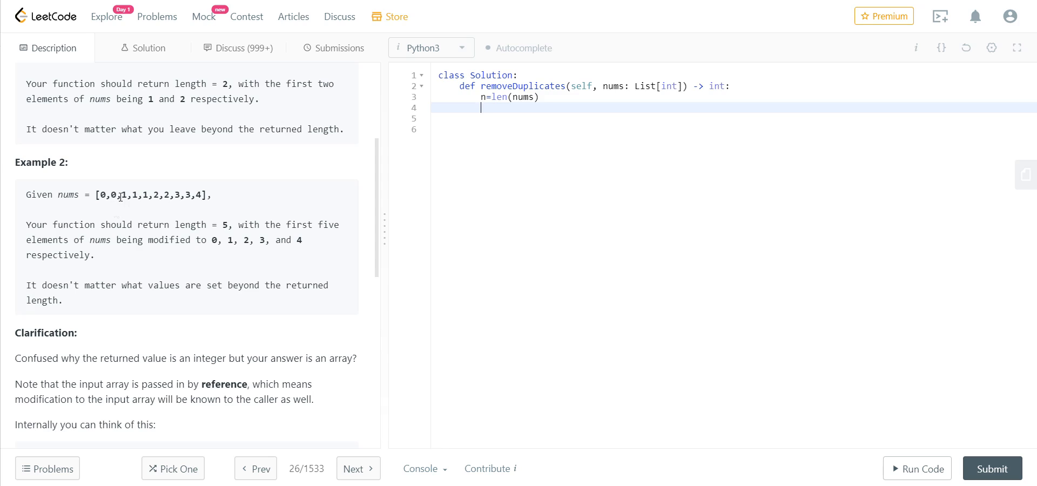
pyautogui.write('t')
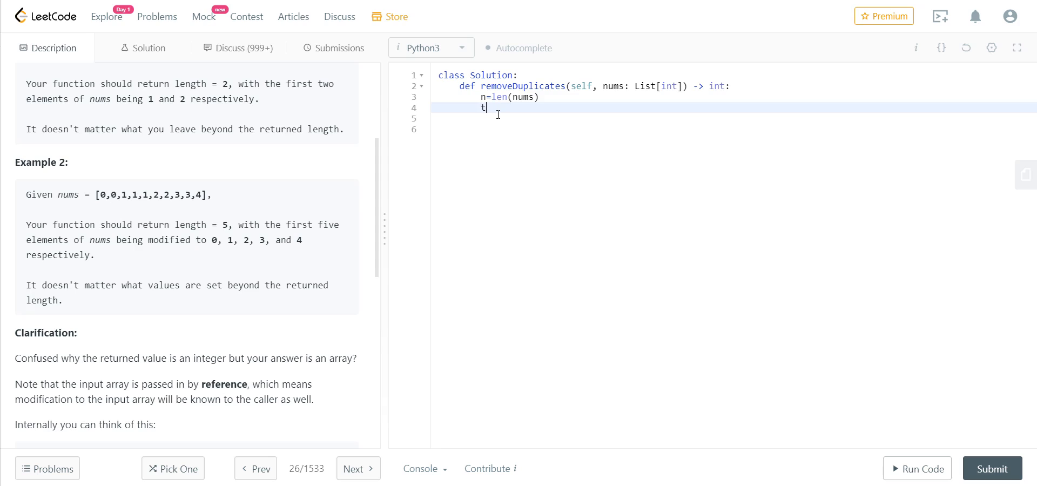
pyautogui.write('e')
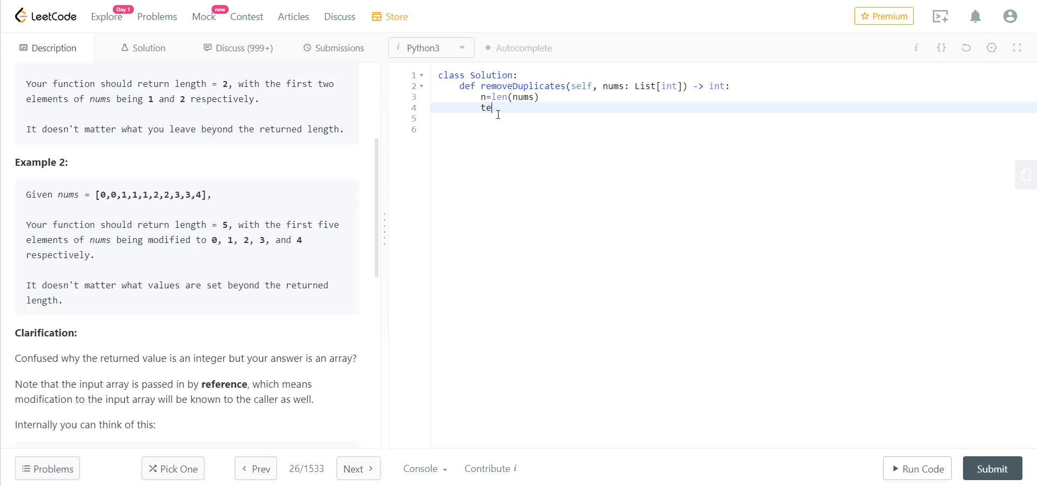
pyautogui.write('mp=')
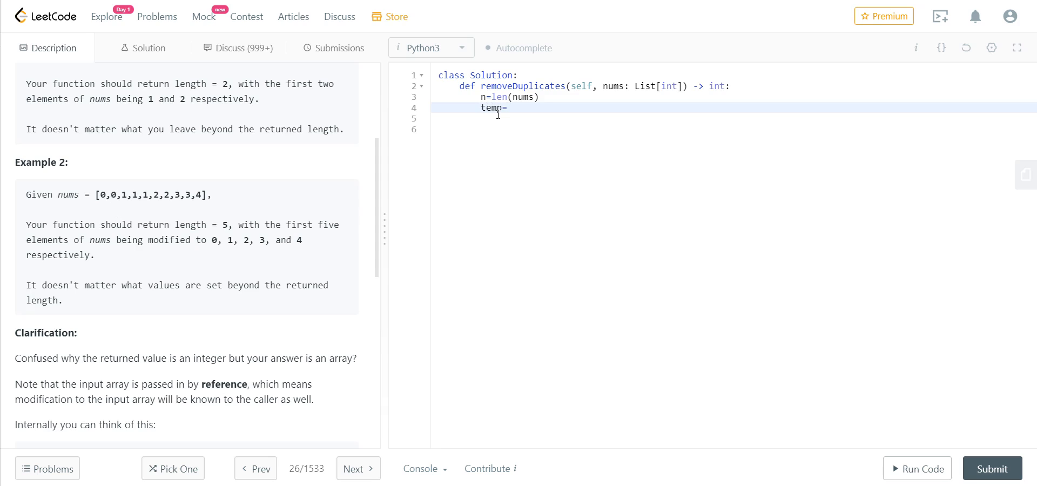
pyautogui.write('1')
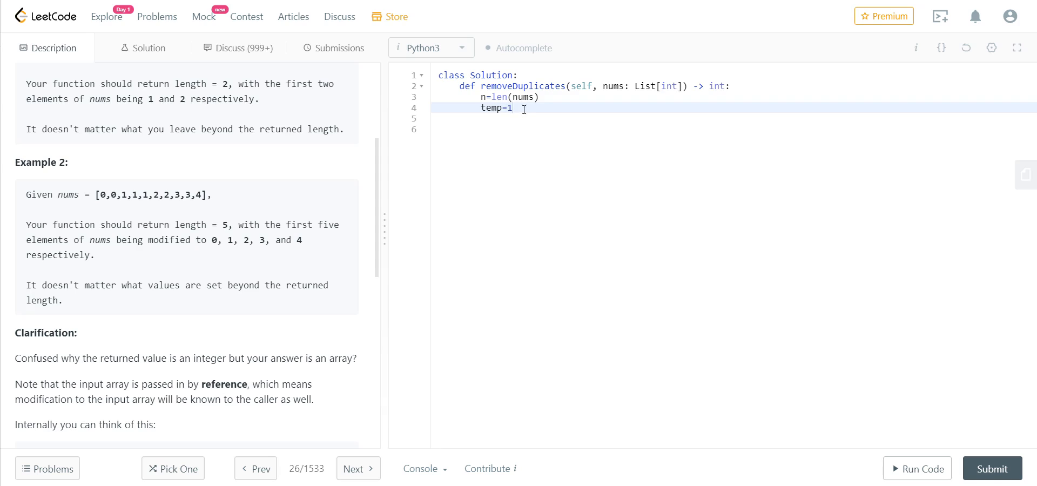
pyautogui.doubleClick(103, 195)
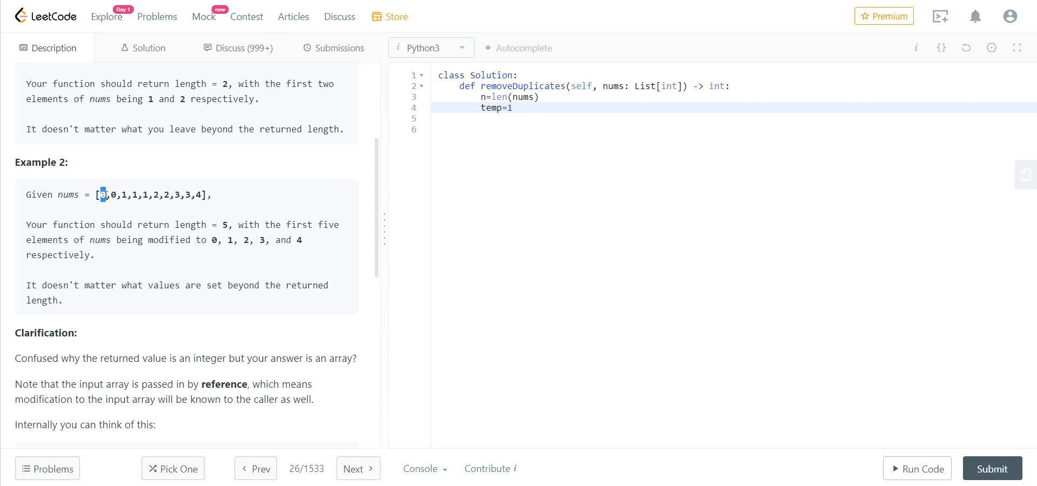
pyautogui.moveTo(132, 223)
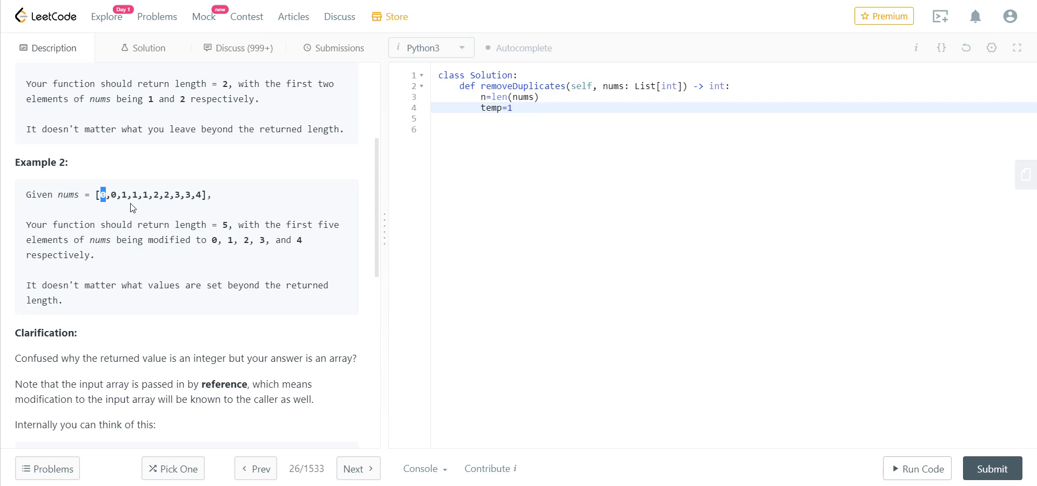
pyautogui.moveTo(118, 212)
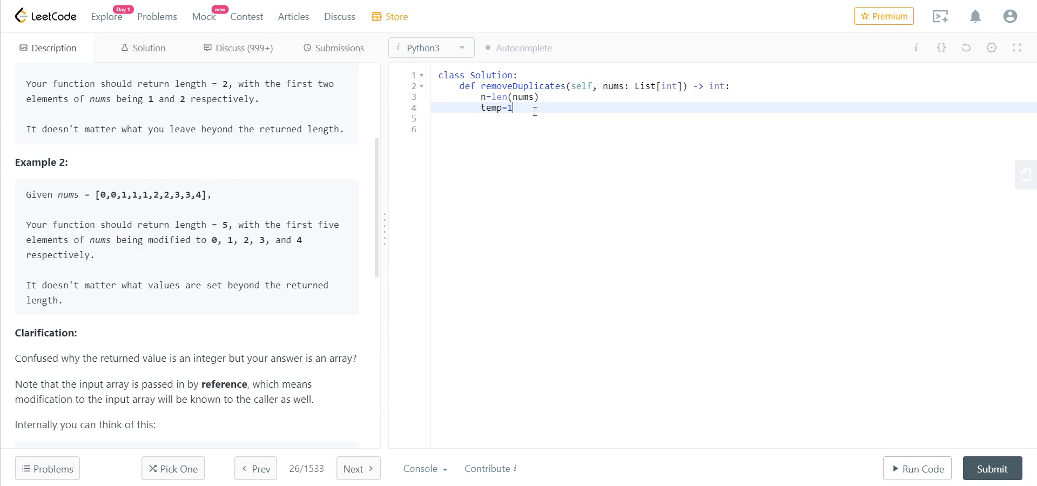
pyautogui.press('Enter')
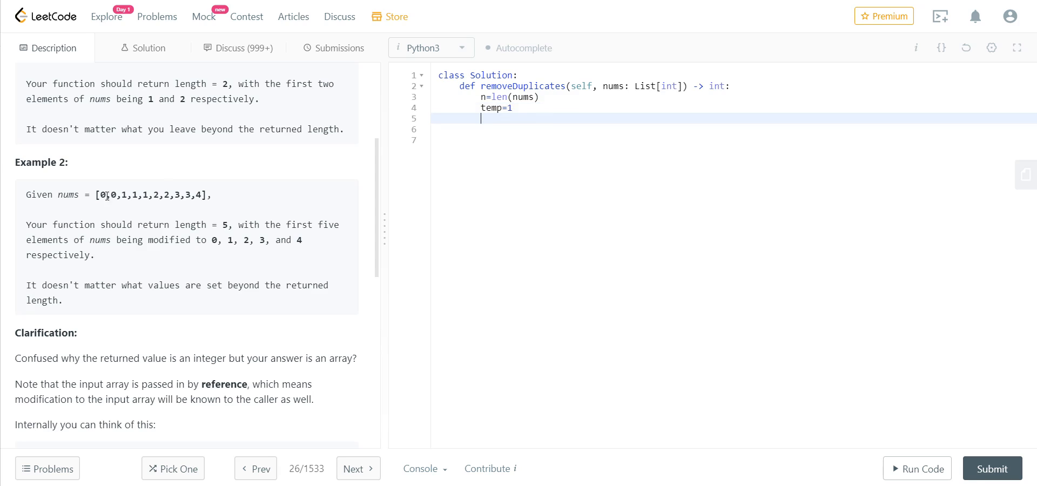
pyautogui.moveTo(494, 121)
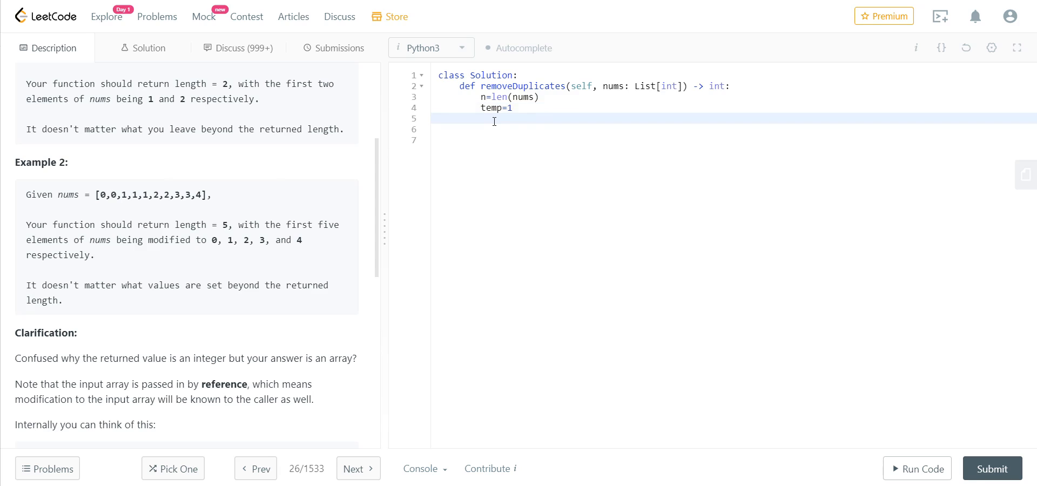
# - Begin the loop header 'for a,b zip(nums,' below temp=1
pyautogui.write('for')
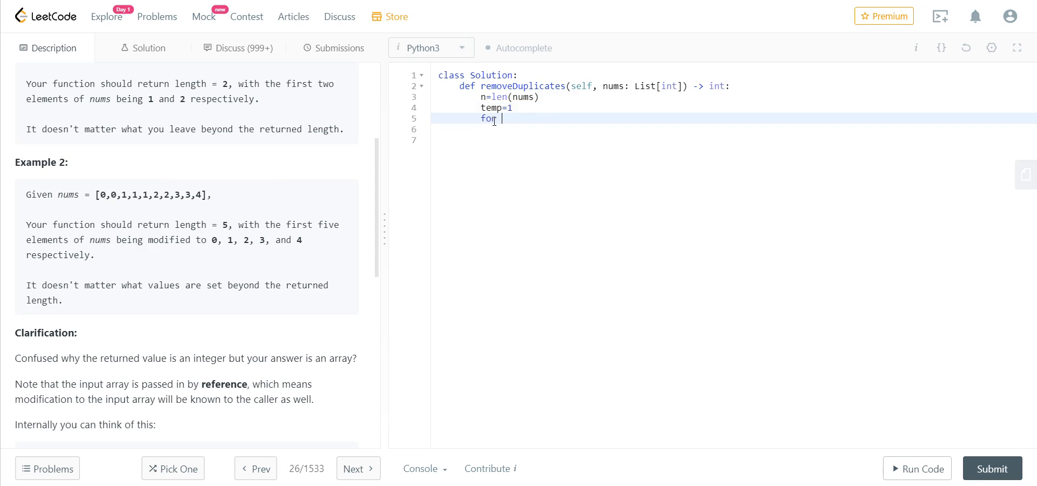
pyautogui.write('a,')
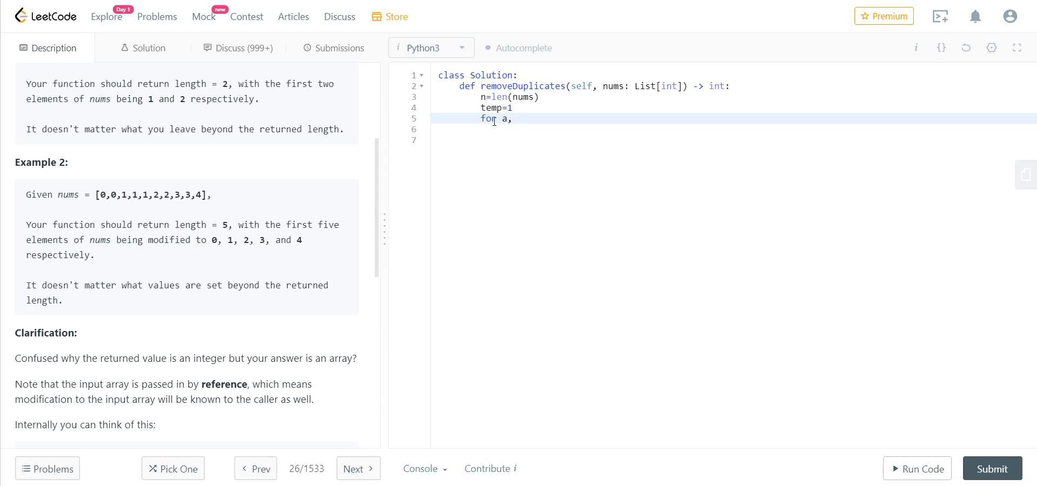
pyautogui.write('b')
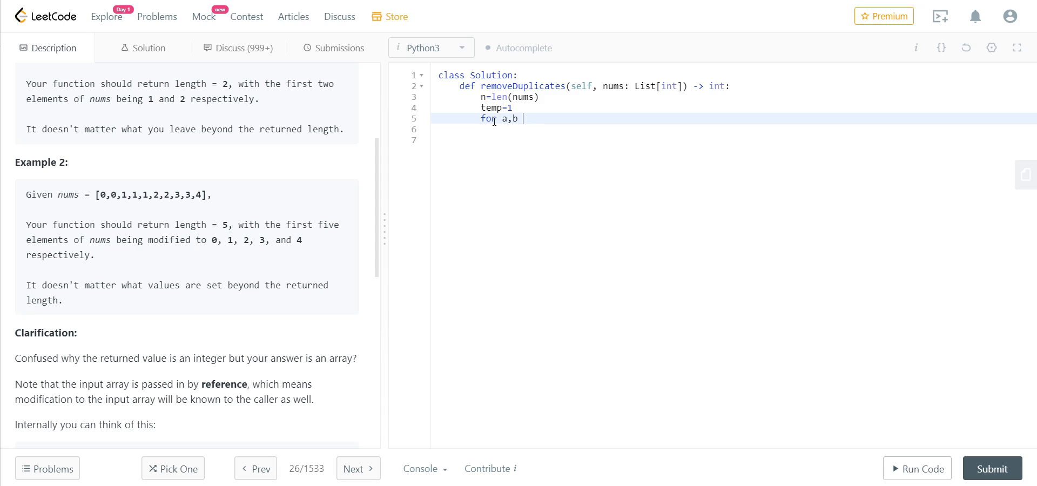
pyautogui.write('zip')
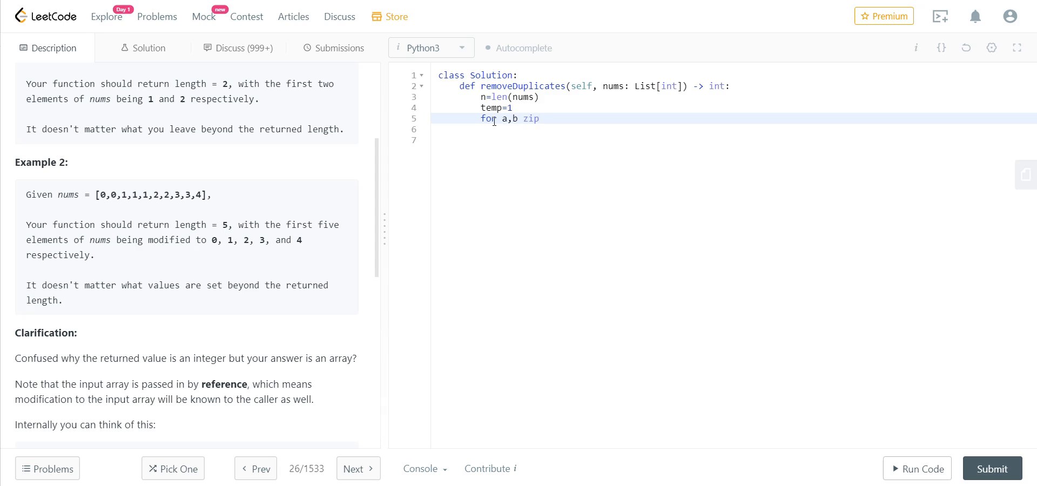
pyautogui.write('()')
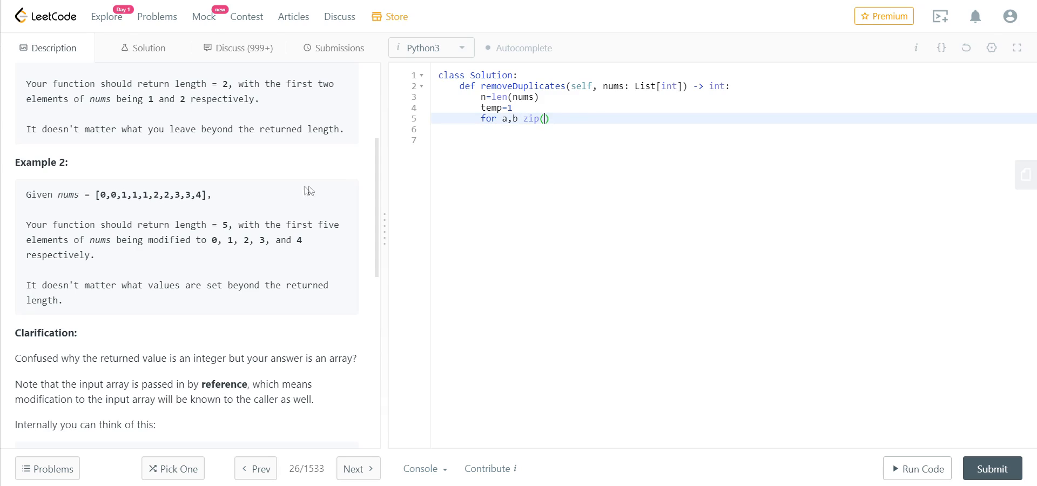
pyautogui.moveTo(96, 195); pyautogui.dragTo(201, 194)
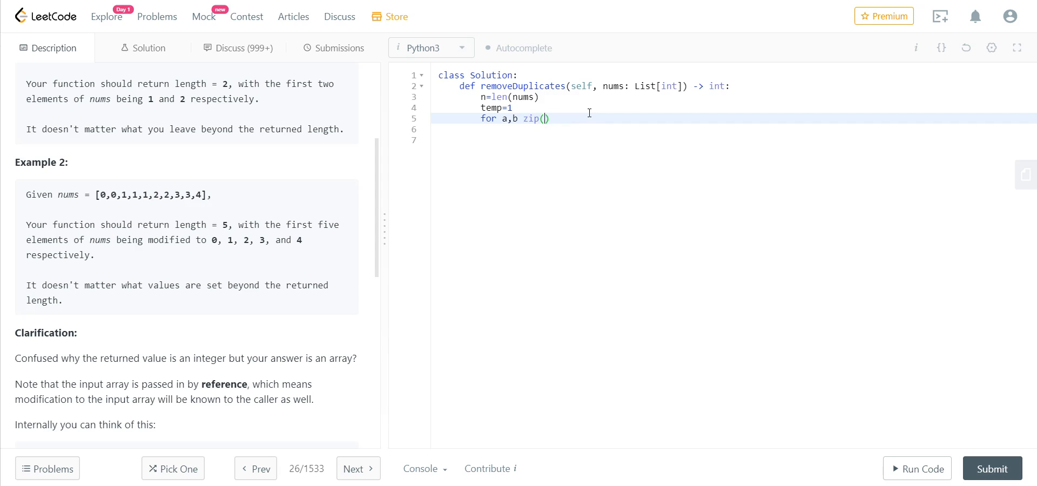
pyautogui.write('nums,')
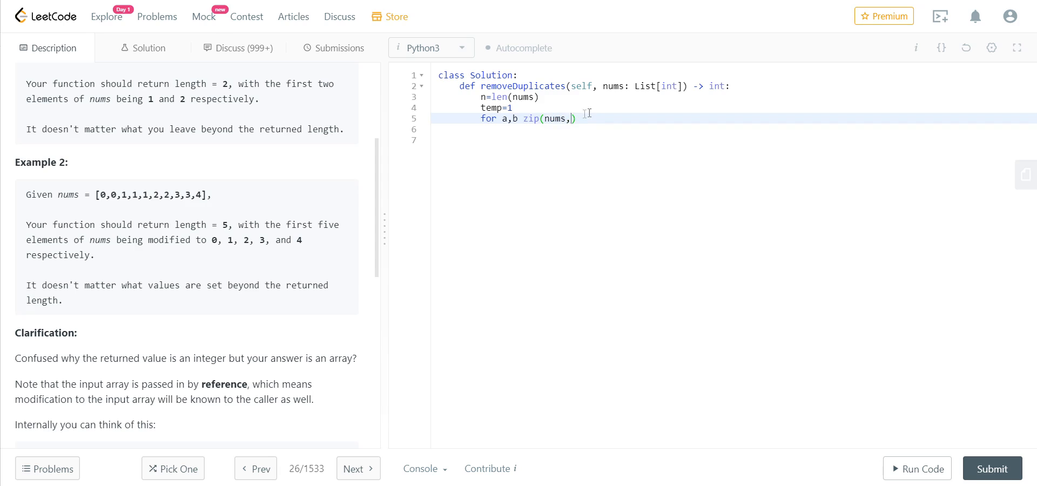
# - Add nums[1:] as zip's second argument and review how nums is used
pyautogui.doubleClick(150, 195)
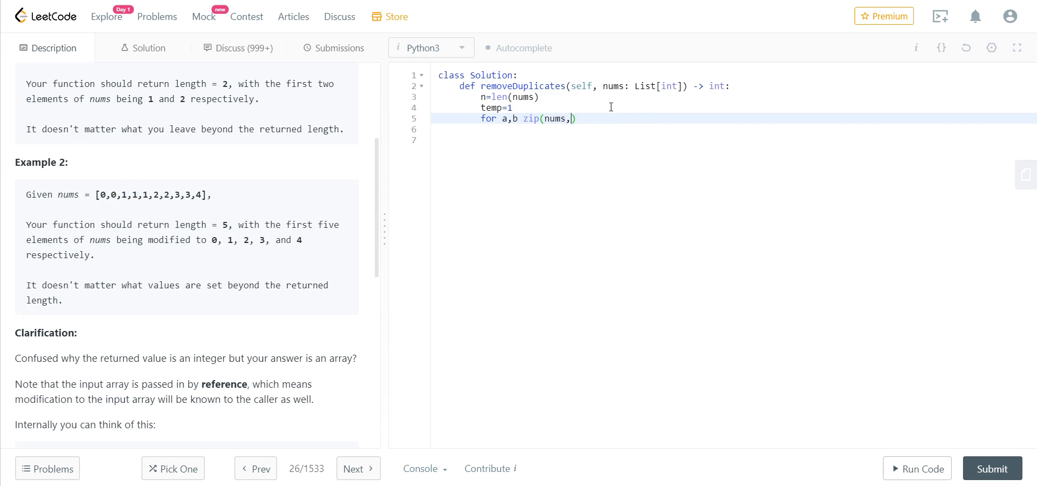
pyautogui.write('nums[1]')
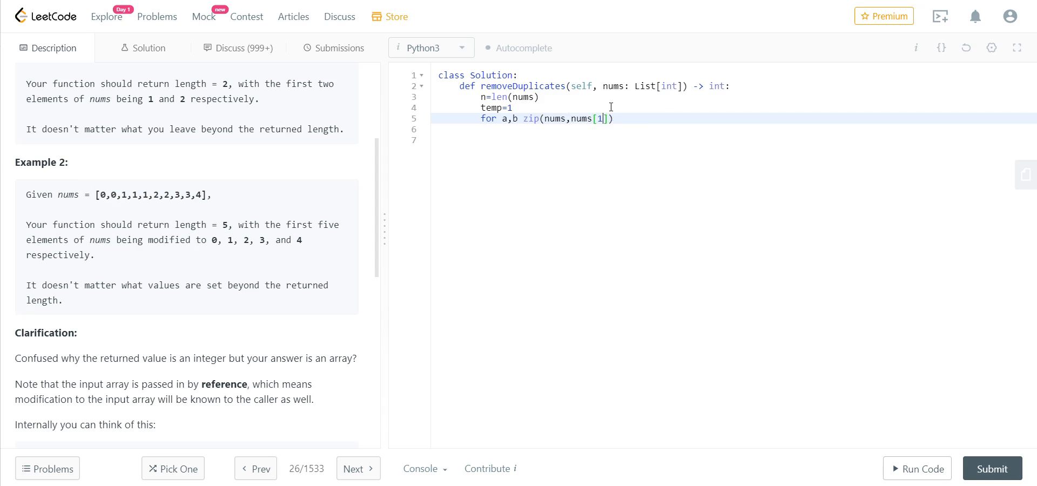
pyautogui.write(':')
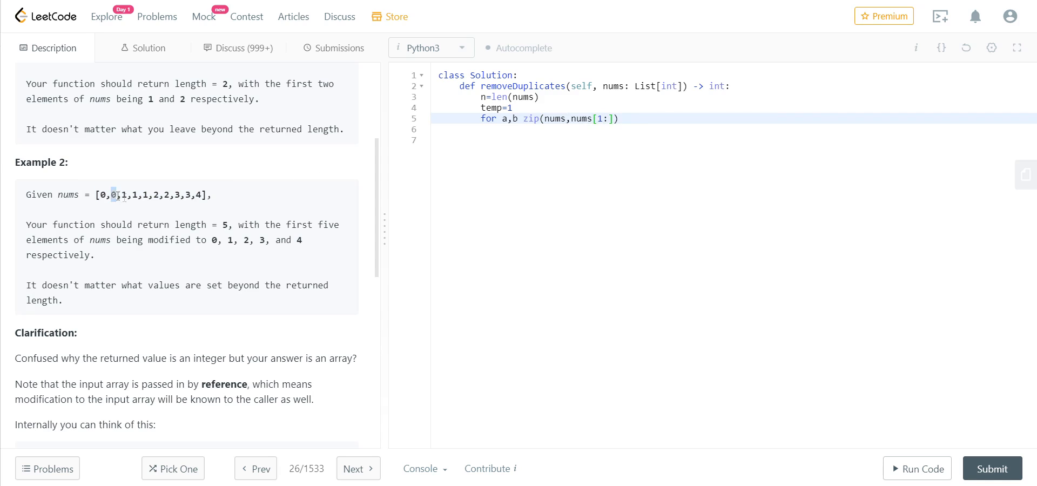
pyautogui.moveTo(114, 195); pyautogui.dragTo(201, 194)
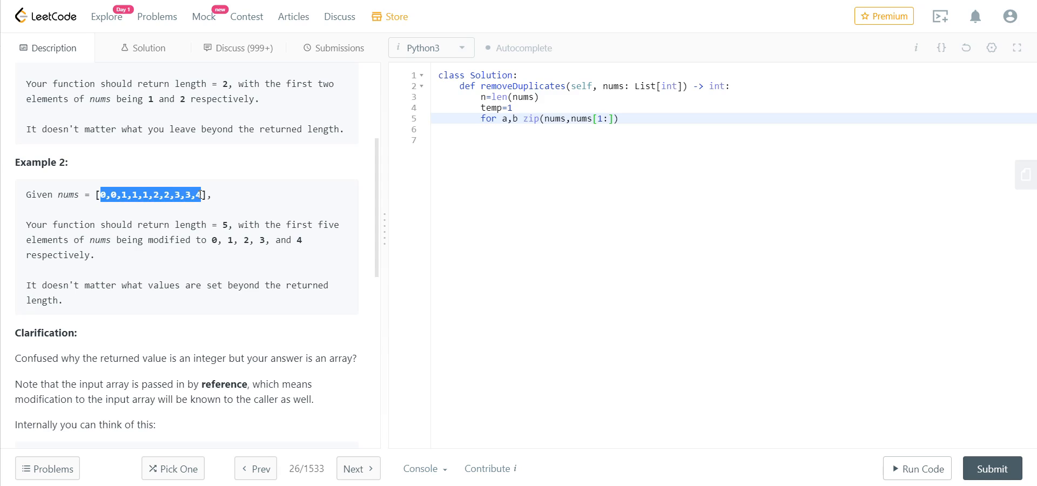
pyautogui.click(551, 115)
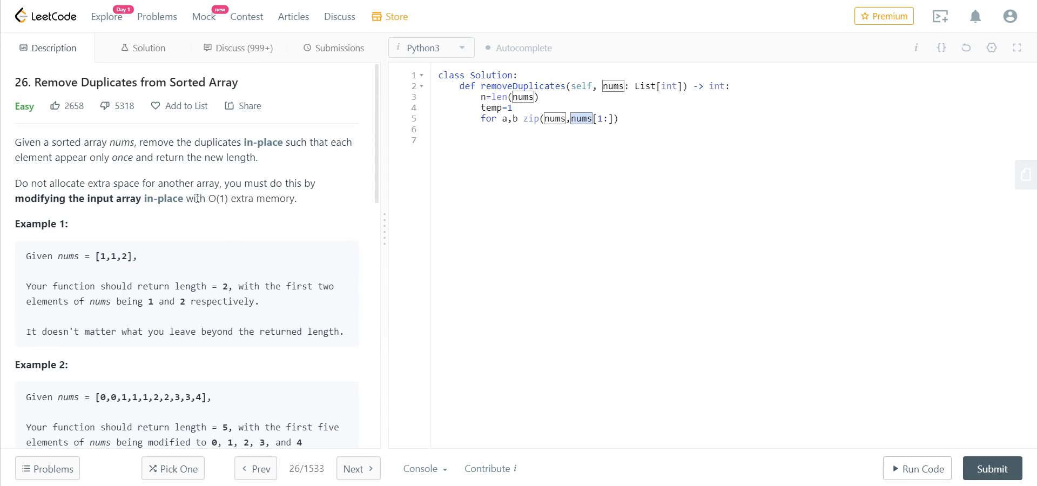
pyautogui.scroll(-3)
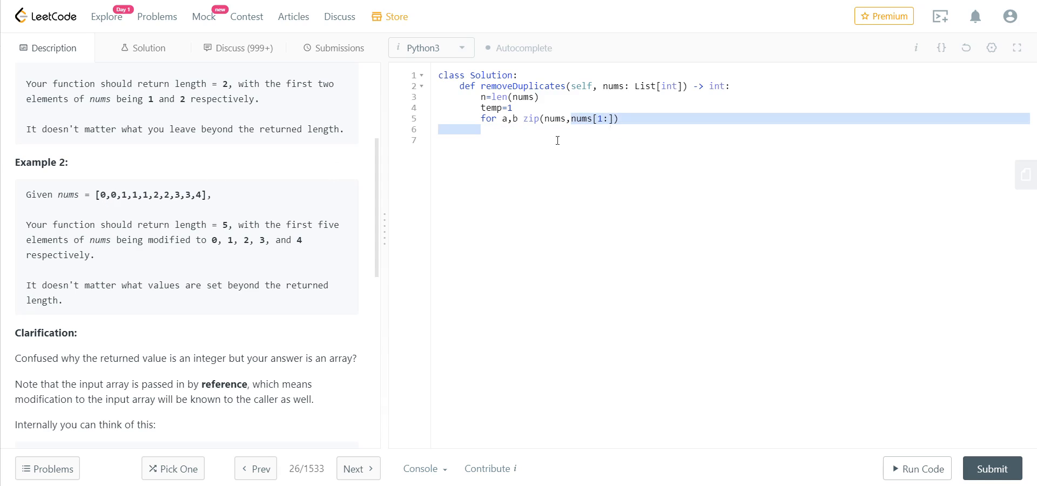
pyautogui.moveTo(114, 194); pyautogui.dragTo(162, 194)
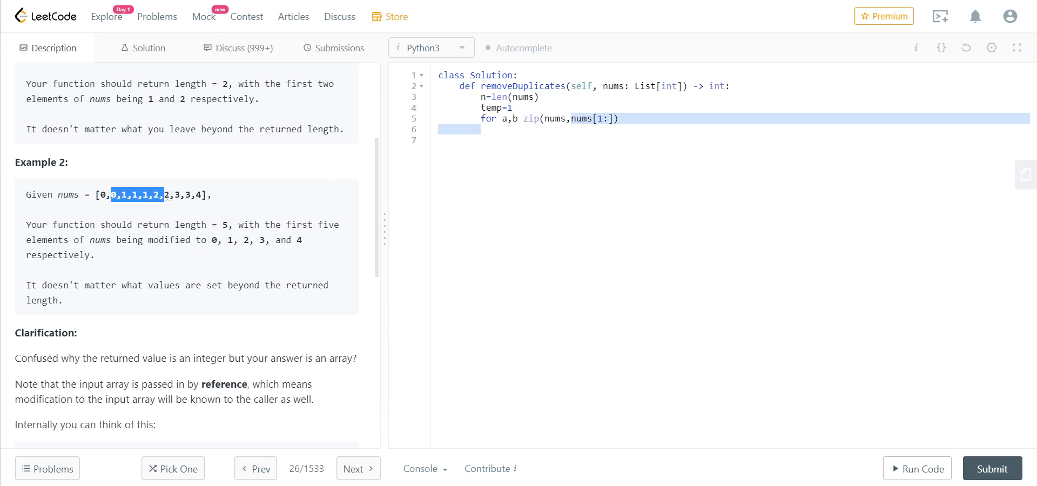
pyautogui.click(619, 118)
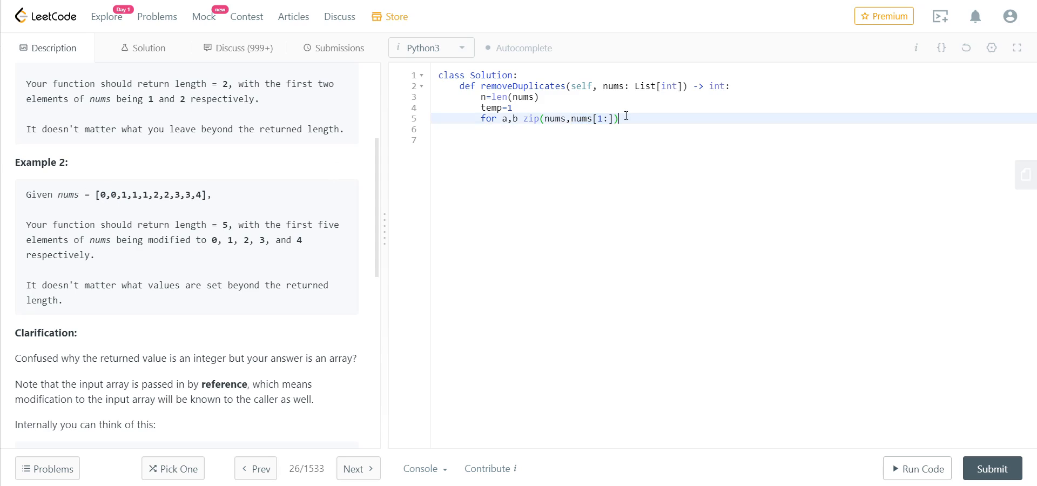
# - End the for line with a colon and add the check 'if a!=b:'
pyautogui.write(':')
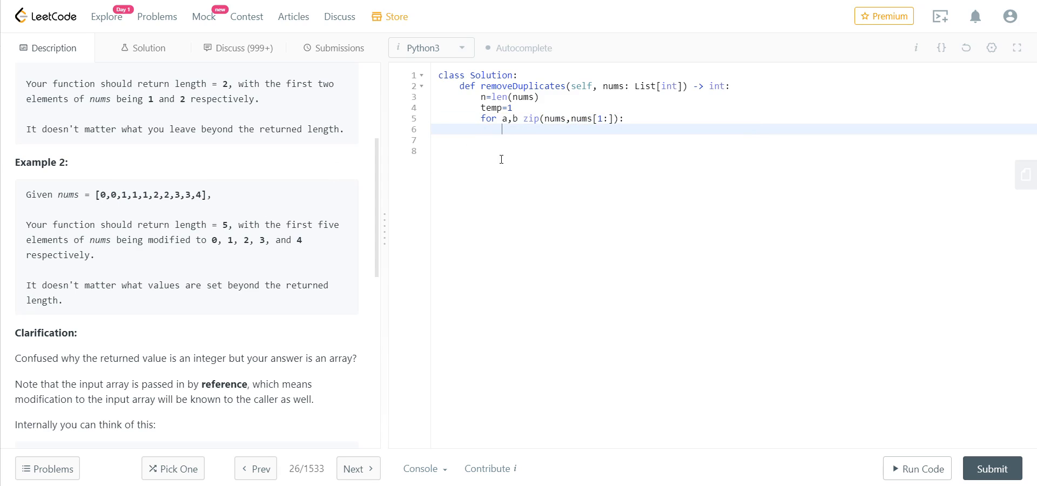
pyautogui.write('if')
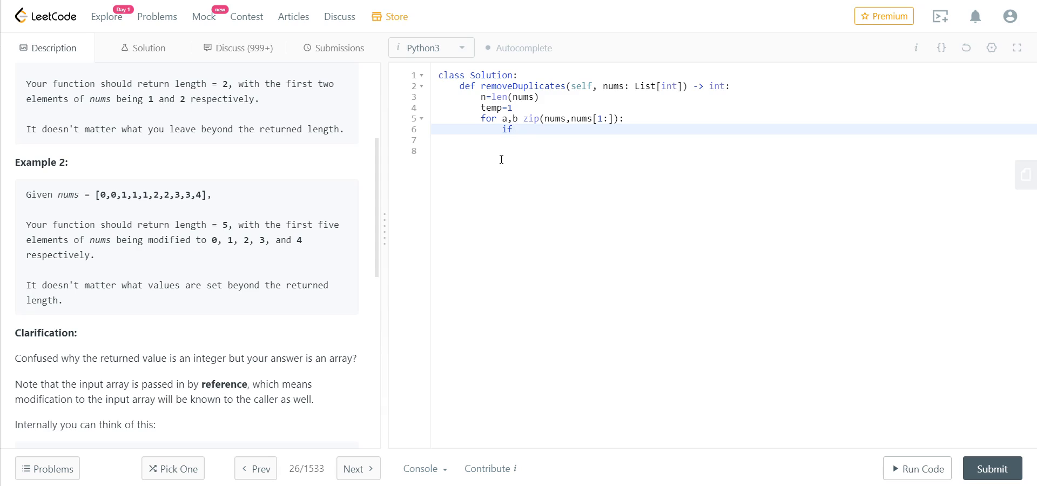
pyautogui.write('a')
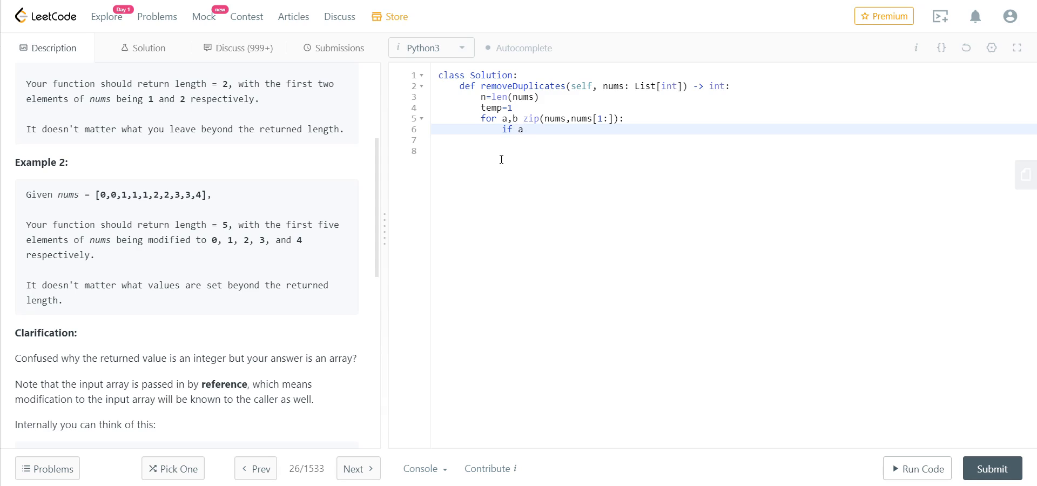
pyautogui.write('!b:')
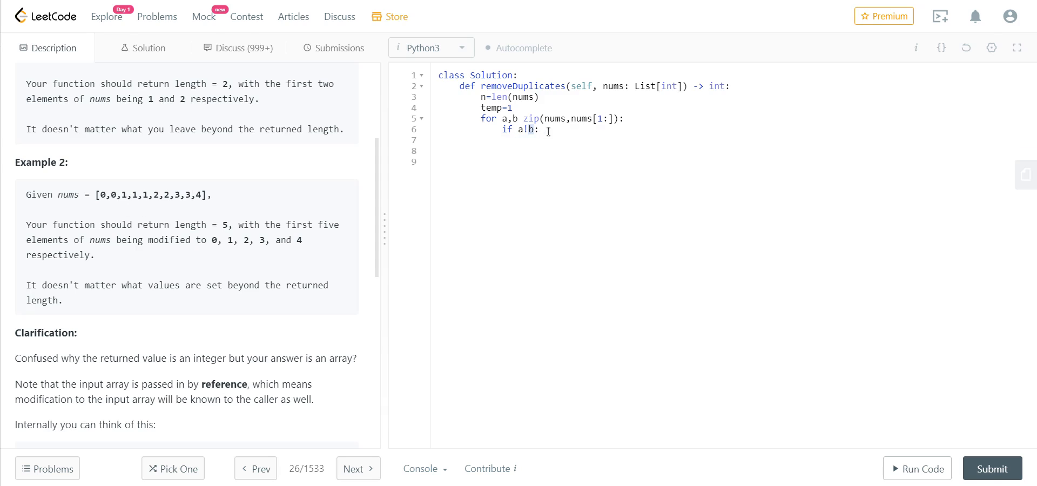
pyautogui.press('Enter')
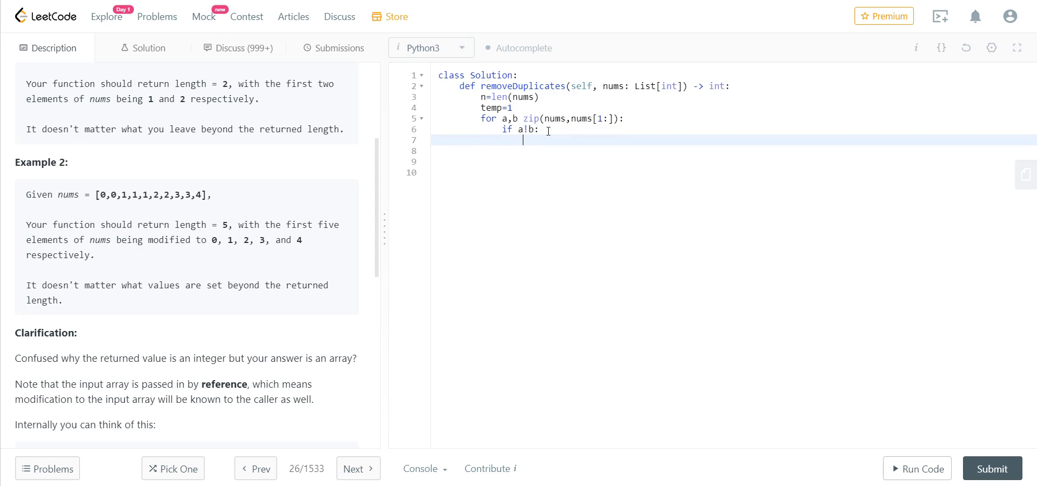
# - Inside the if block, write nums[temp]=b
pyautogui.write('nums[')
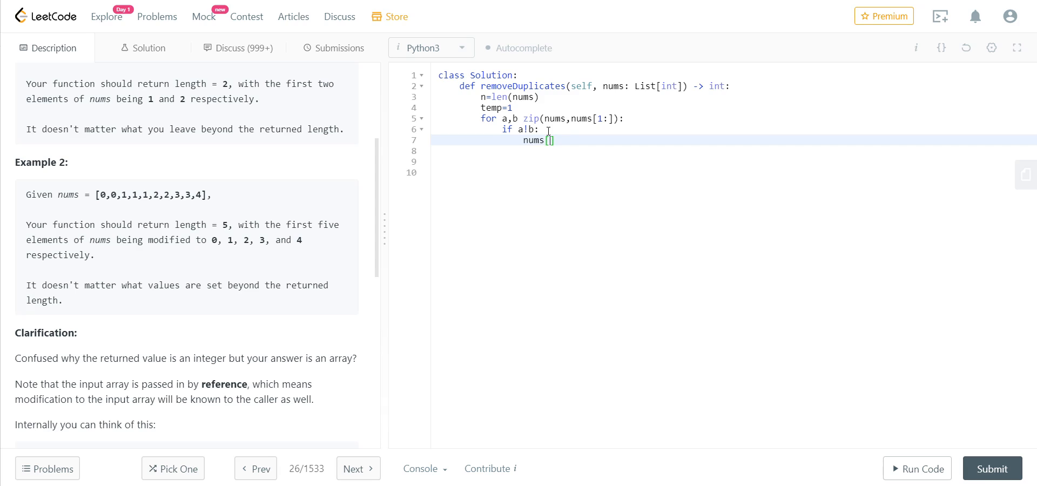
pyautogui.write('temp')
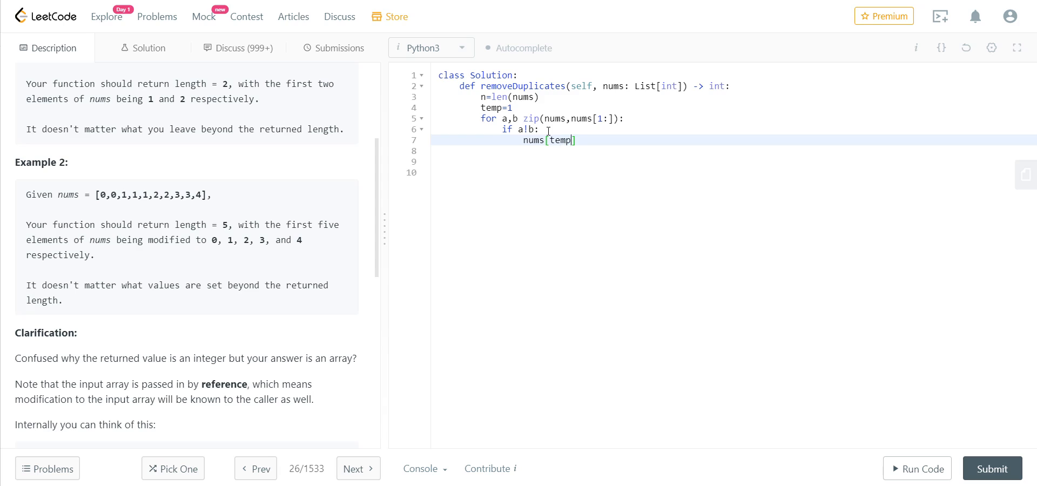
pyautogui.write(']')
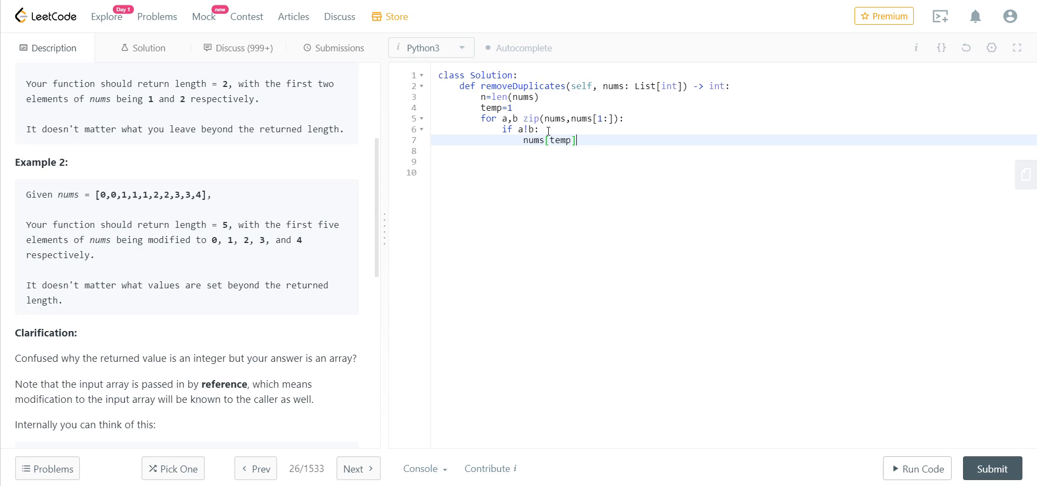
pyautogui.write('=b')
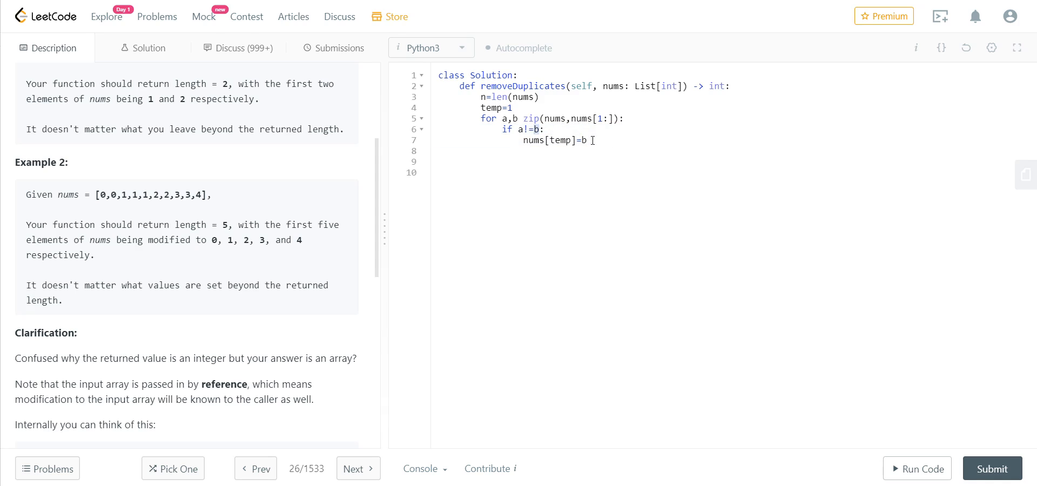
pyautogui.click(564, 141)
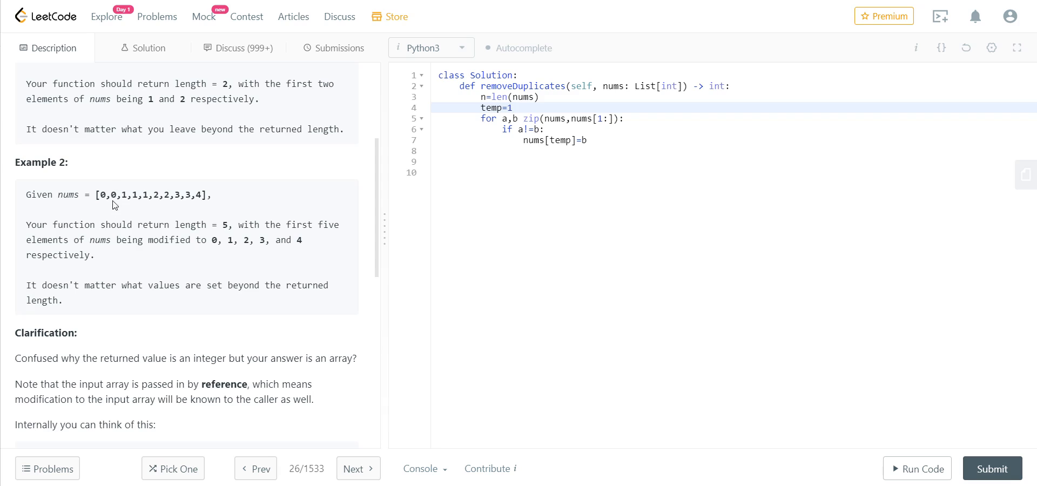
# - Add temp+=1 below nums[temp]=b and begin a new line
pyautogui.doubleClick(109, 194)
pyautogui.write('temp+=1')
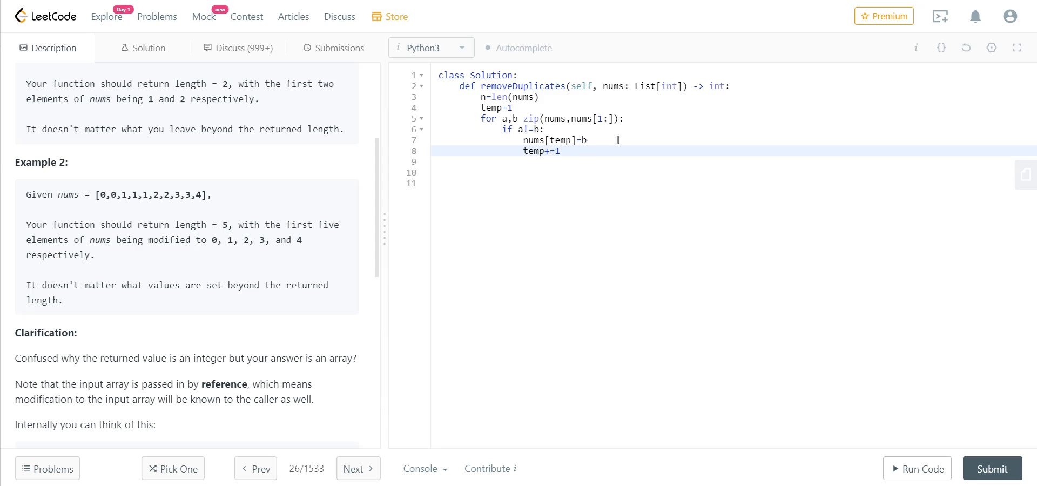
pyautogui.press('Enter')
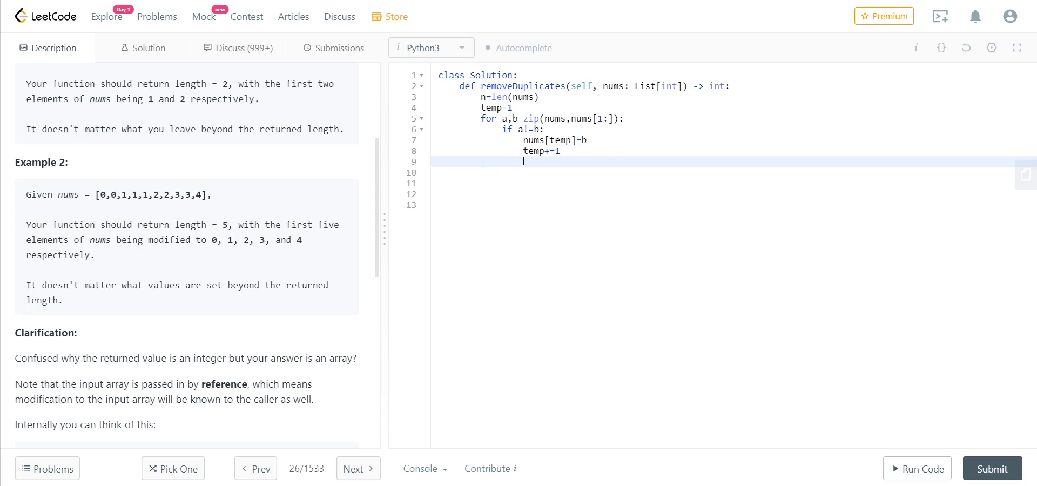
# - End the function with 'return temp' and check temp's uses against the expected length
pyautogui.write('return')
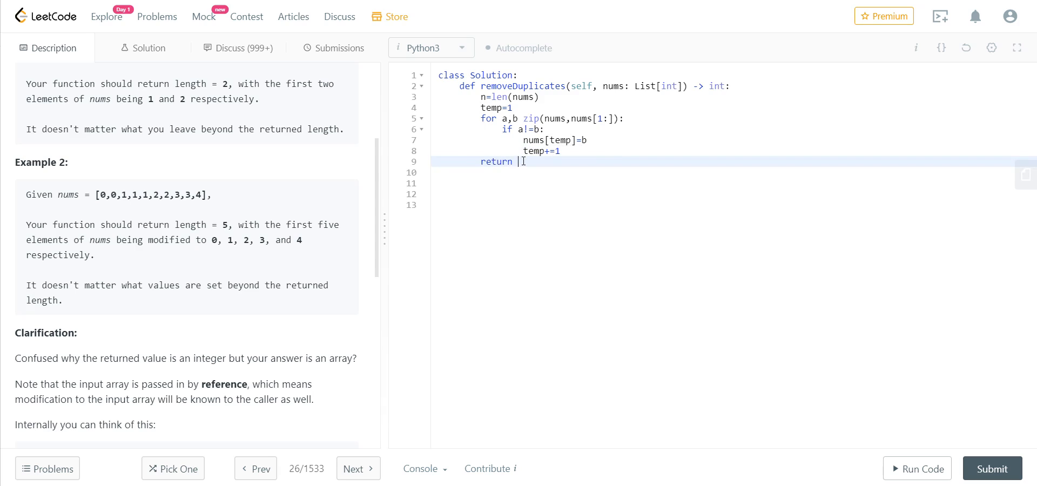
pyautogui.write('temp')
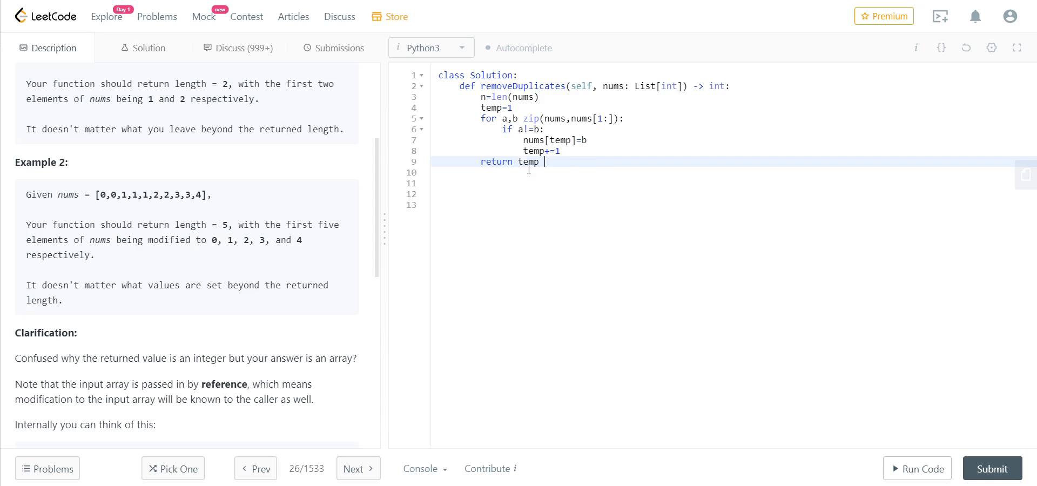
pyautogui.doubleClick(527, 161)
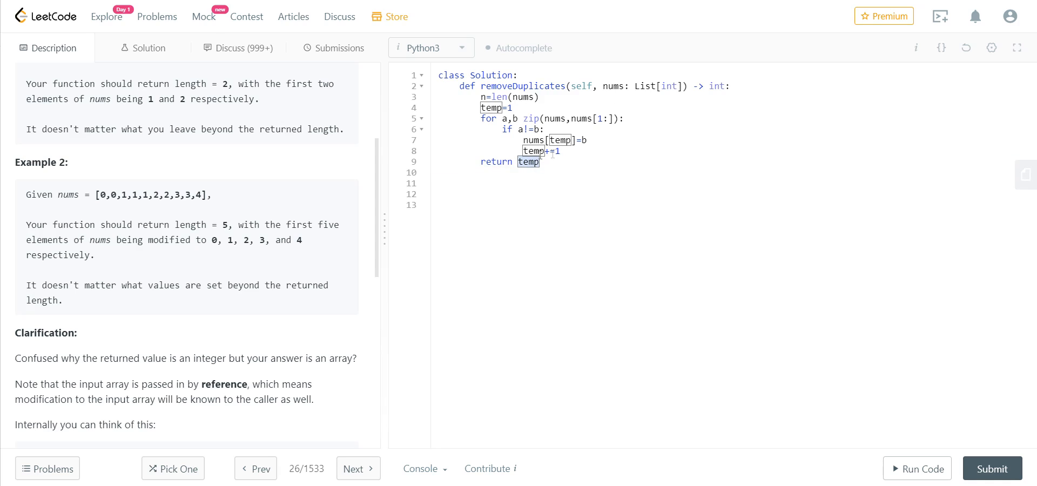
pyautogui.moveTo(85, 210)
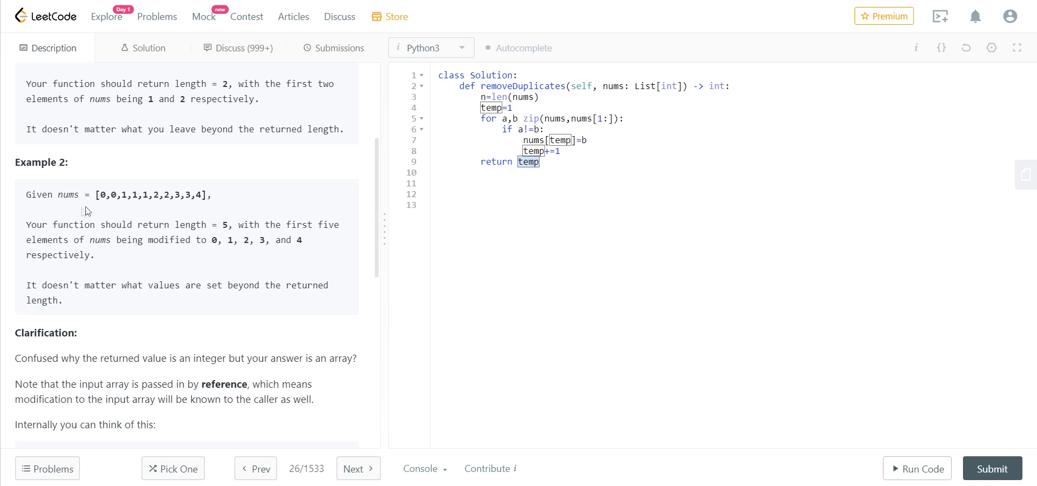
pyautogui.moveTo(139, 209)
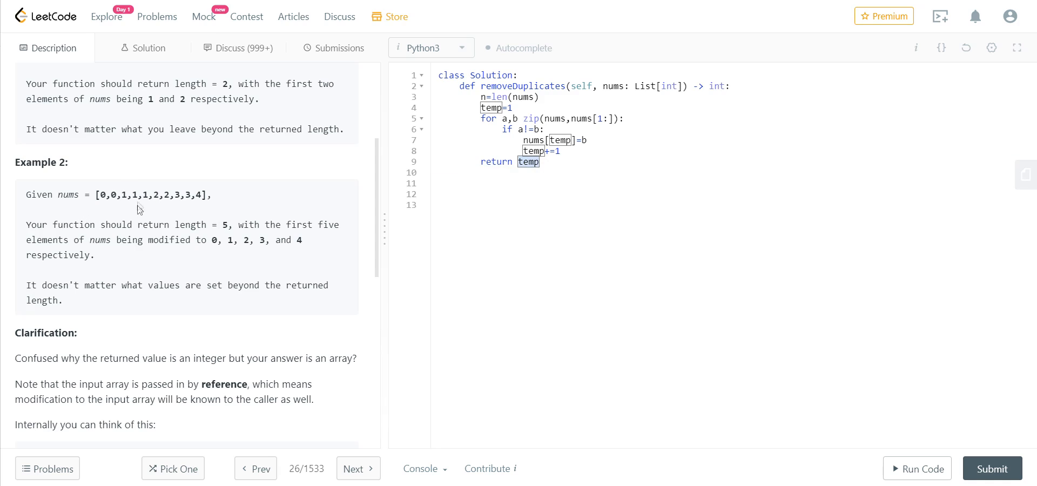
pyautogui.moveTo(151, 211)
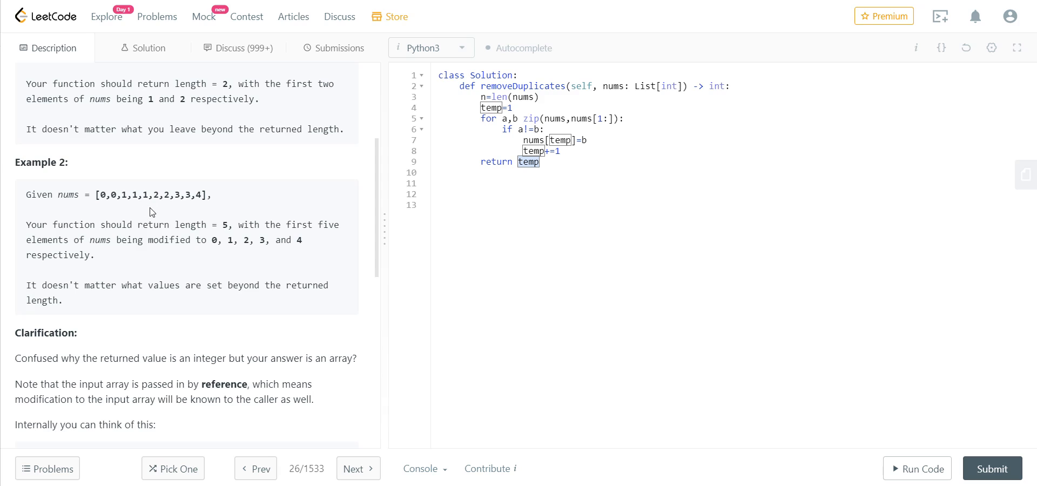
pyautogui.moveTo(572, 175)
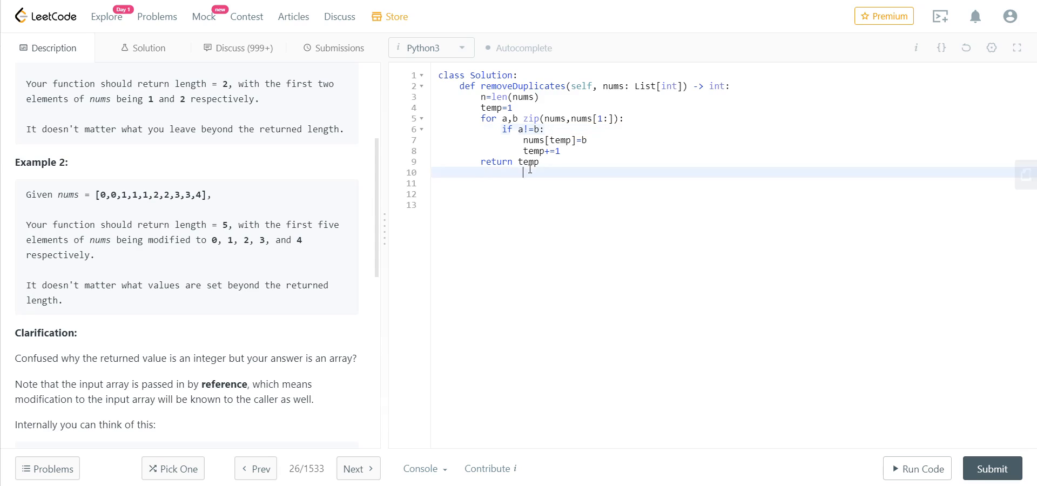
pyautogui.doubleClick(528, 162)
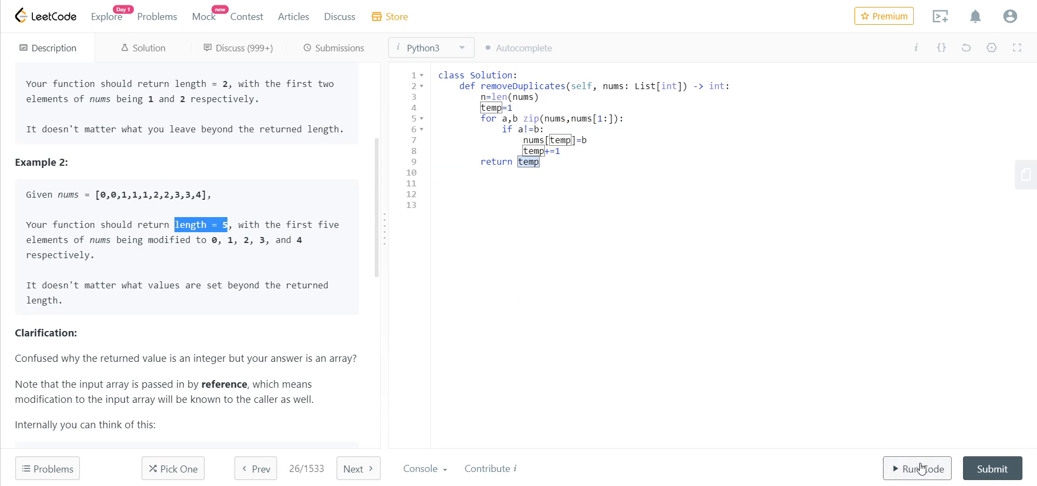
# - Insert the missing 'in' before zip and rerun, getting Accepted with output [1,2]
pyautogui.click(917, 468)
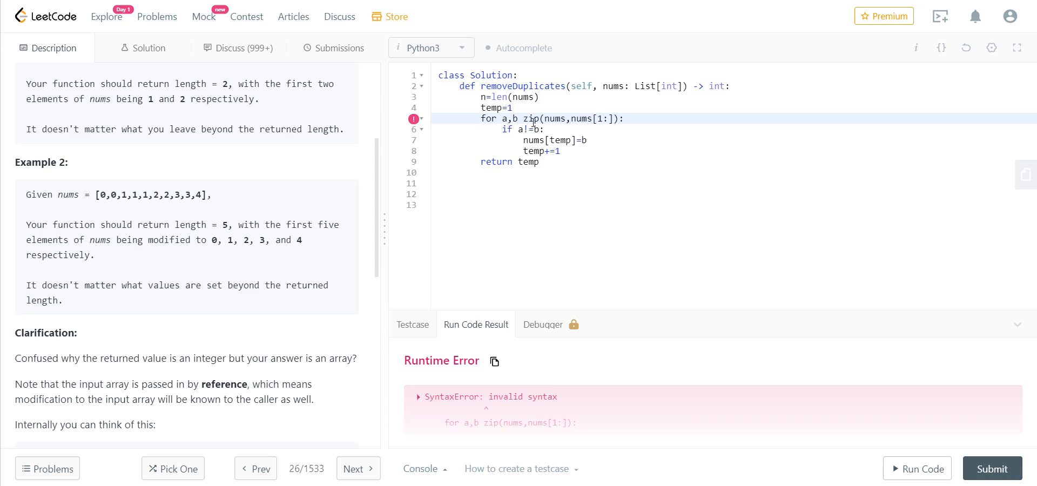
pyautogui.write('in')
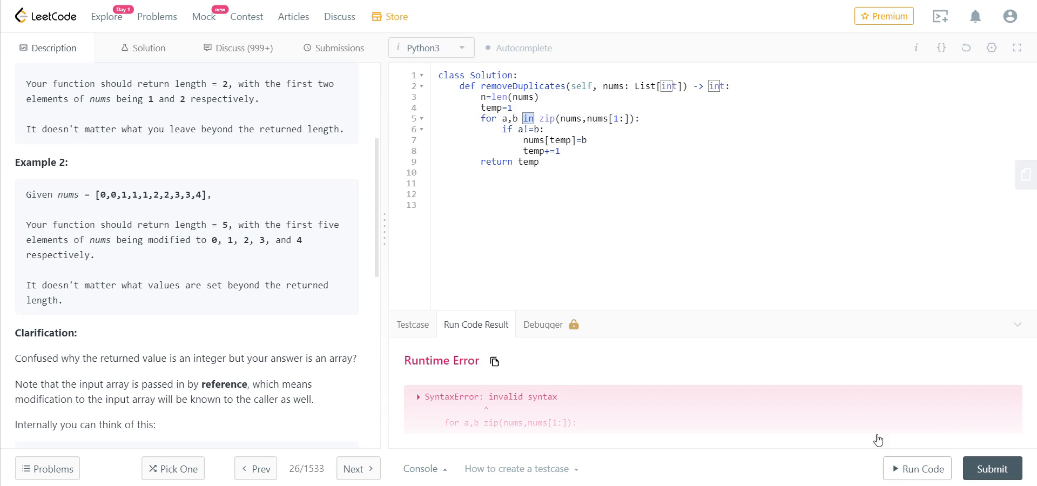
pyautogui.click(917, 468)
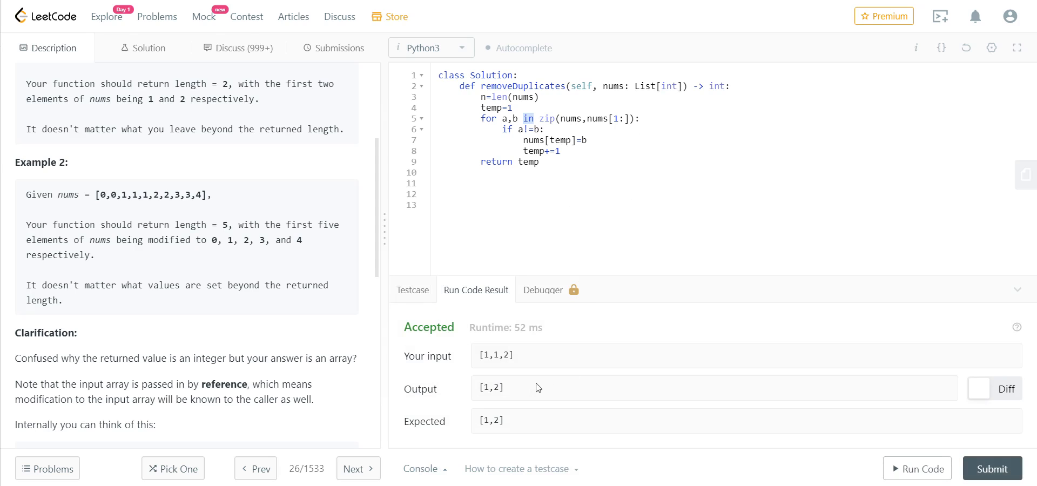
pyautogui.moveTo(481, 396)
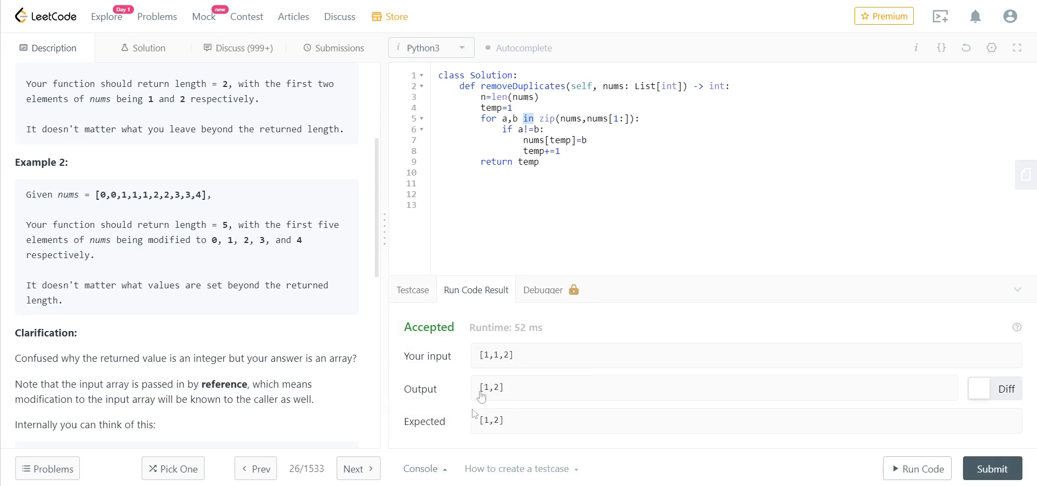
# - Submit the solution, note the 84 ms Success runtime, and resubmit
pyautogui.click(340, 48)
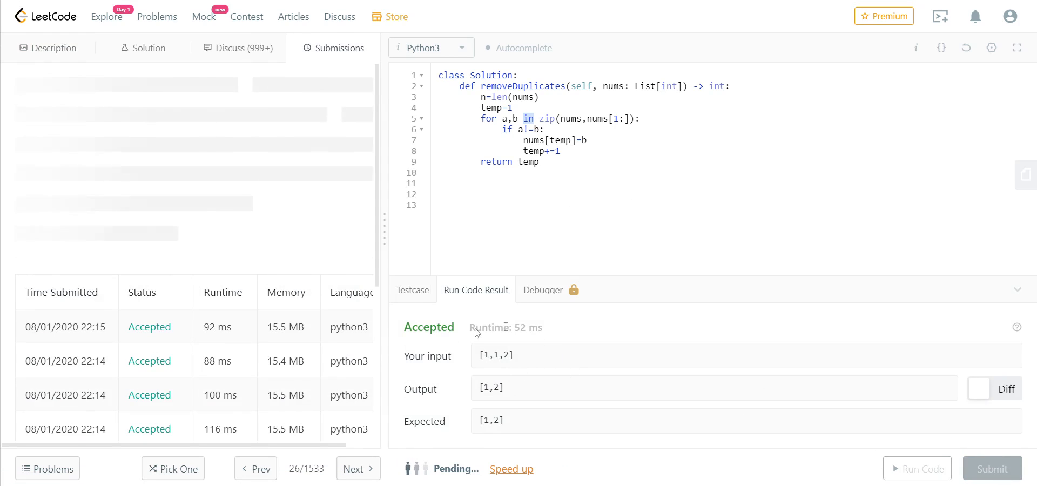
pyautogui.click(991, 469)
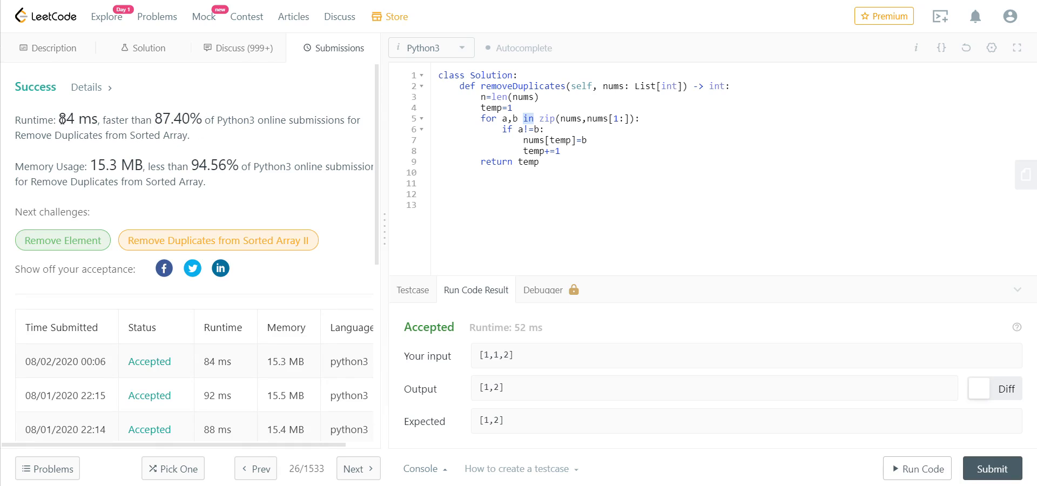
pyautogui.doubleClick(77, 120)
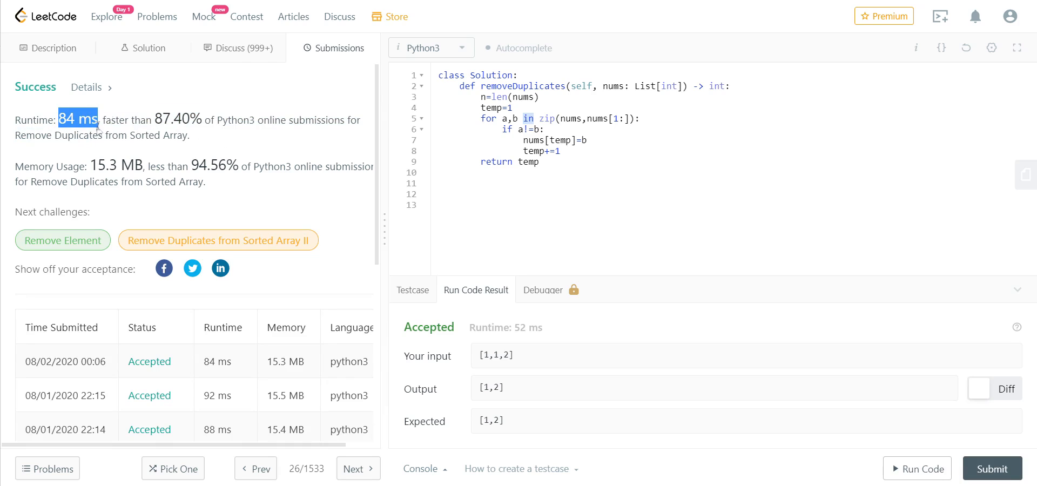
pyautogui.click(993, 468)
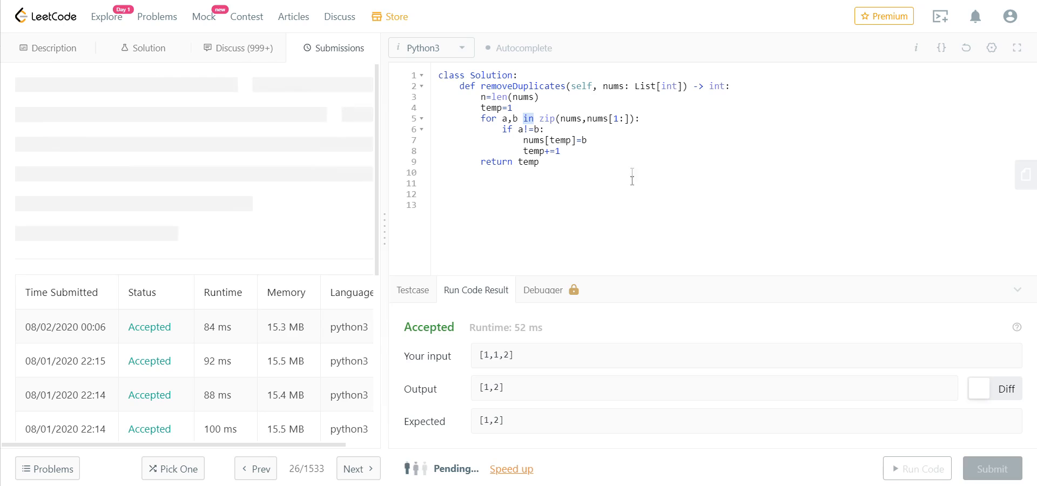
# - Review the resubmission's Success stats: 88 ms, faster than 75.60%, 15.5 MB
pyautogui.click(993, 468)
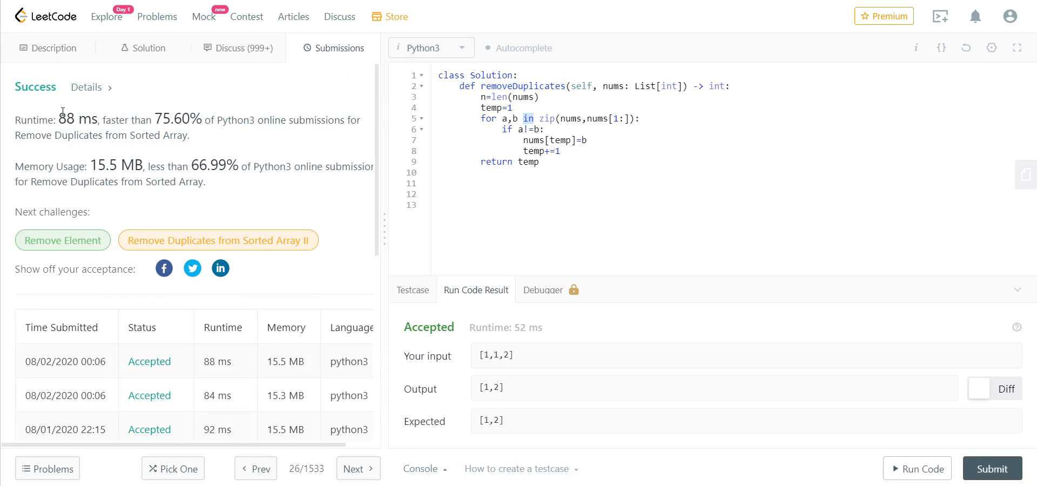
pyautogui.doubleClick(67, 119)
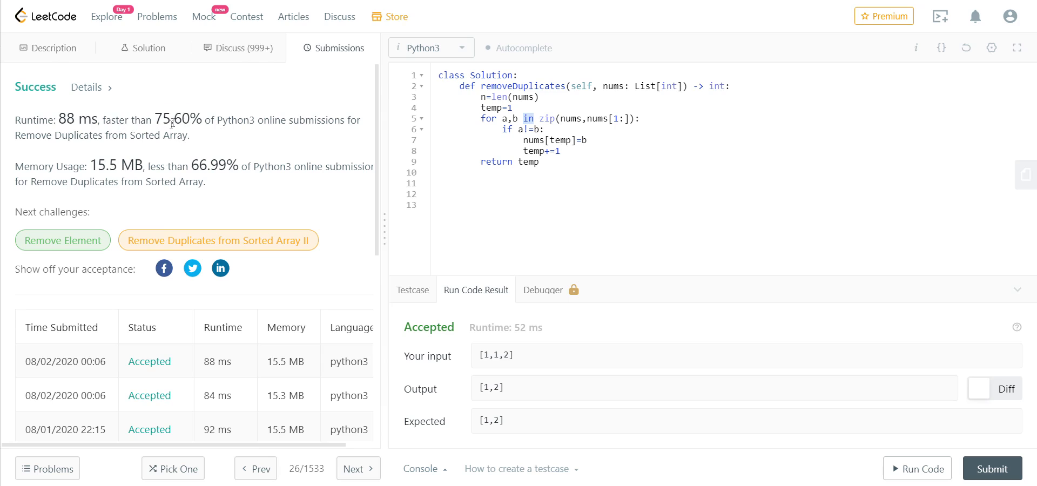
pyautogui.moveTo(293, 125)
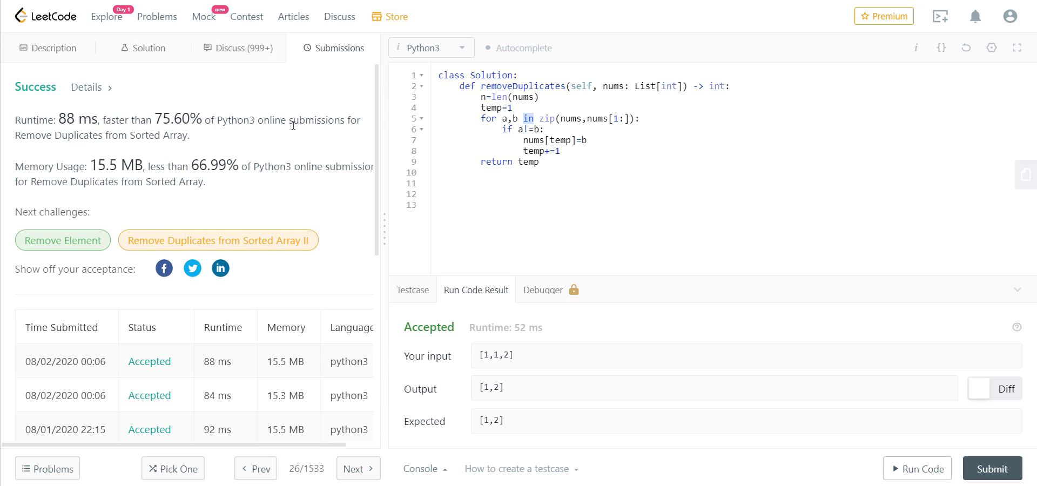
pyautogui.moveTo(132, 172)
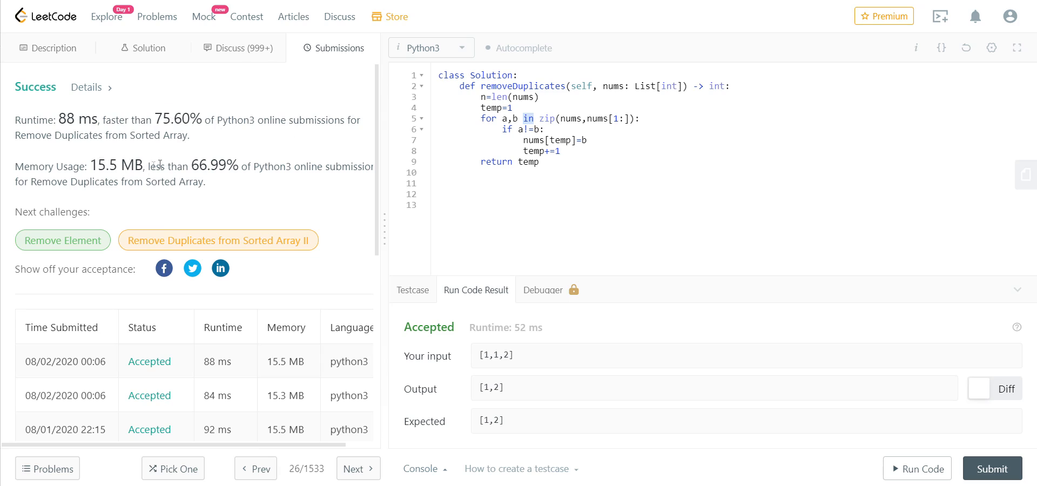
pyautogui.moveTo(209, 179)
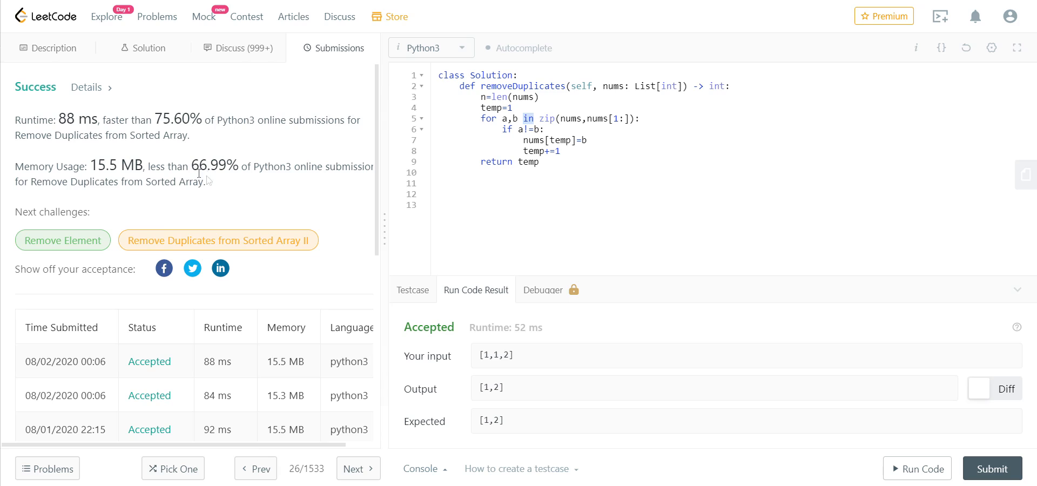
pyautogui.moveTo(244, 166)
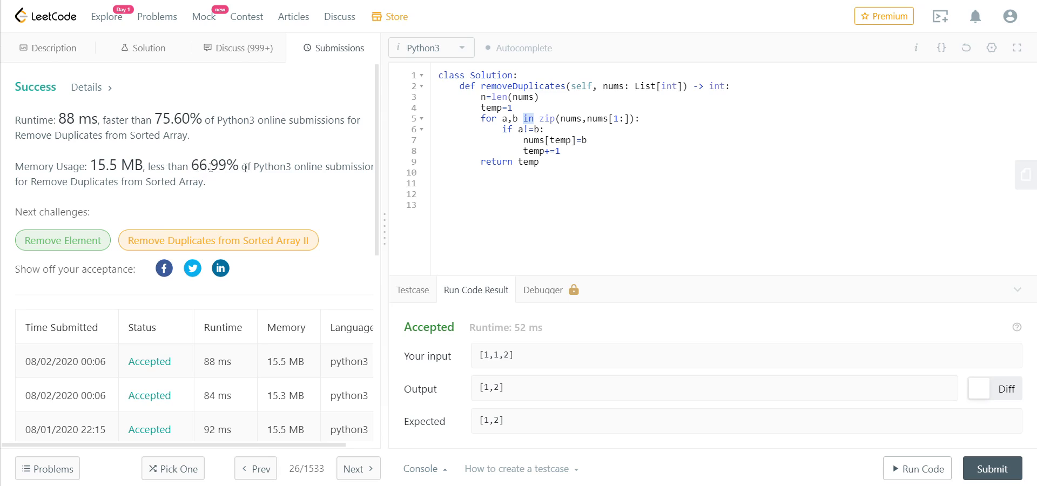
pyautogui.moveTo(346, 178)
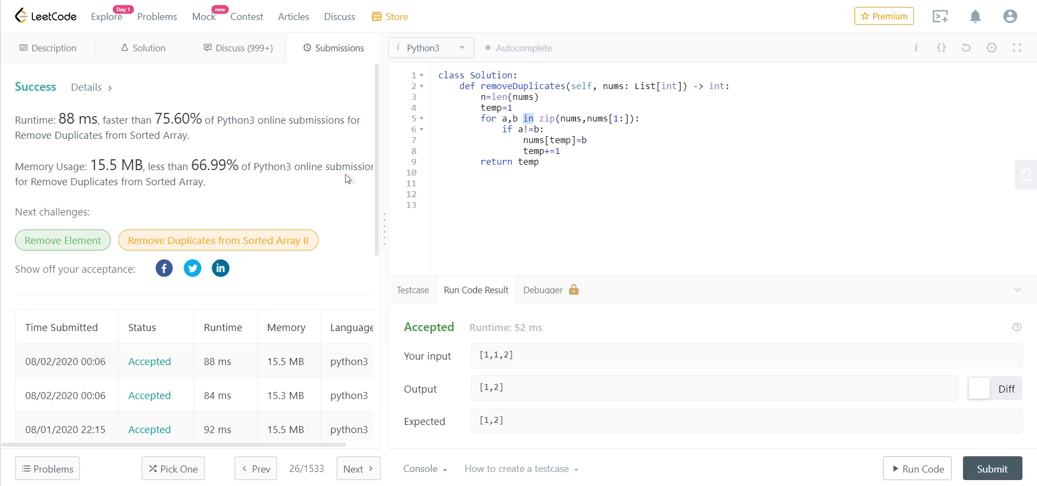
pyautogui.moveTo(280, 179)
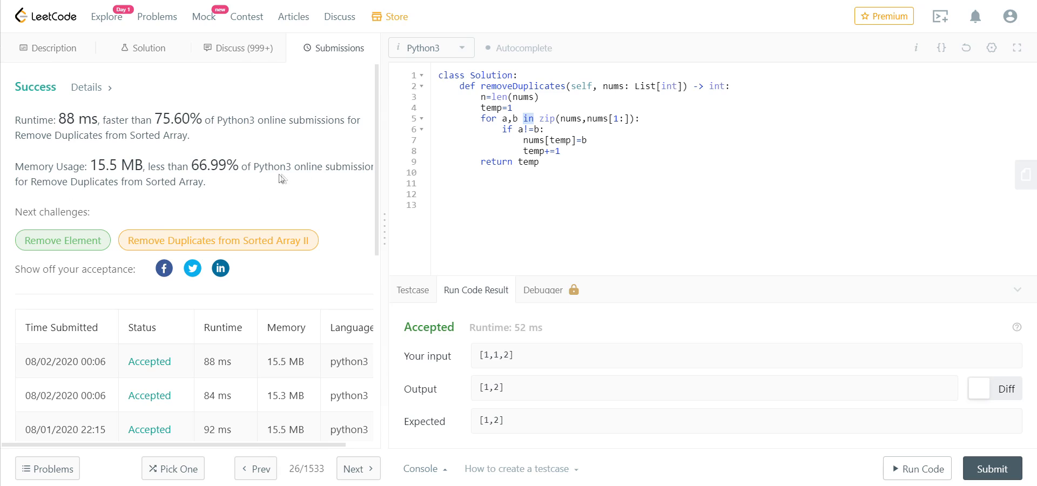
pyautogui.moveTo(19, 60)
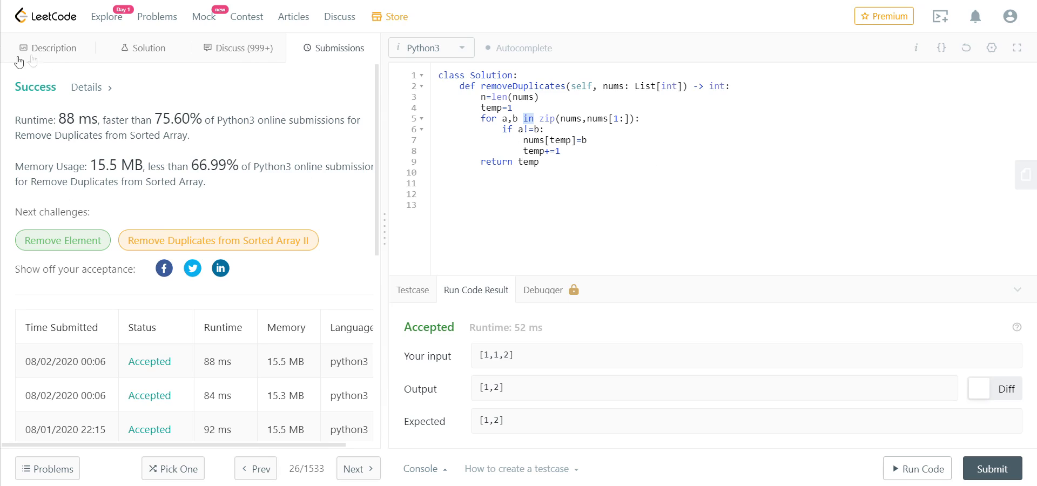
pyautogui.moveTo(580, 129)
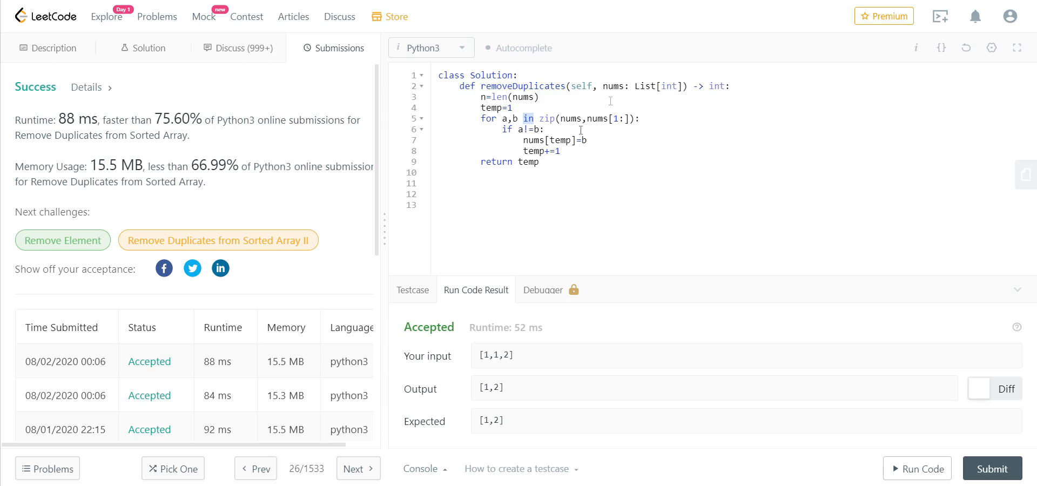
pyautogui.moveTo(596, 121)
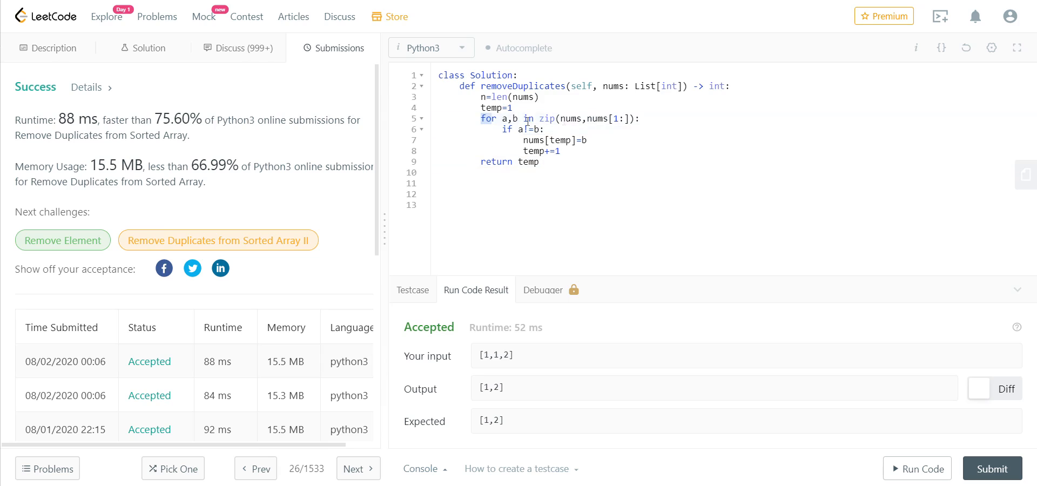
pyautogui.doubleClick(546, 118)
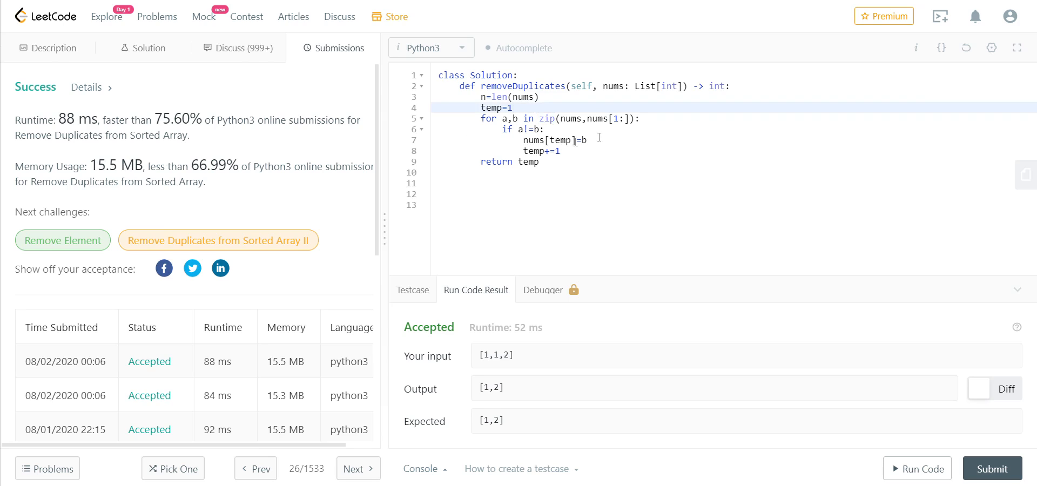
pyautogui.moveTo(579, 133)
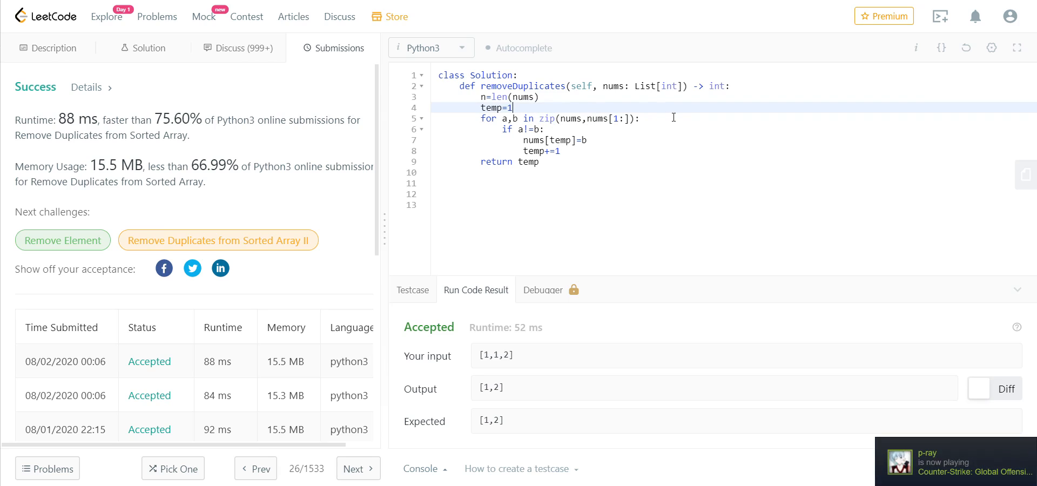
pyautogui.moveTo(572, 128)
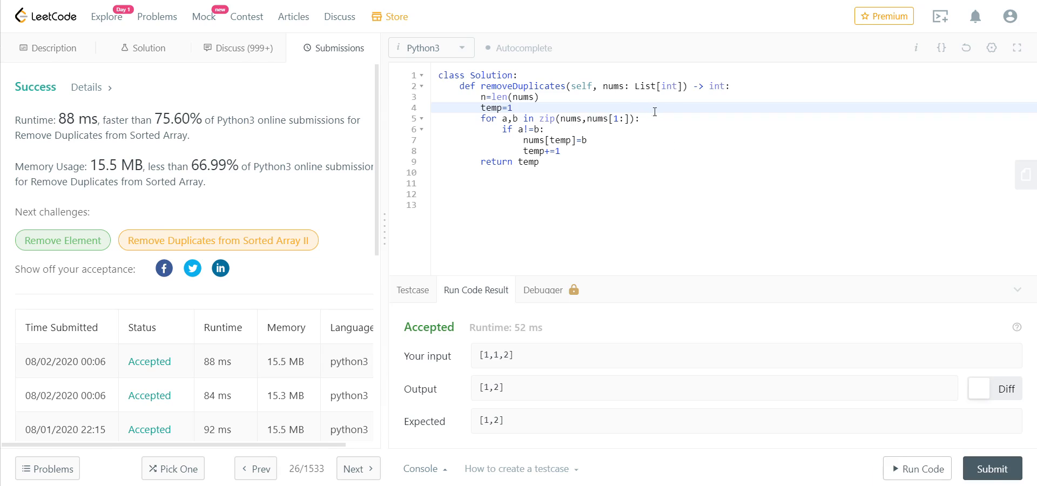
pyautogui.doubleClick(546, 118)
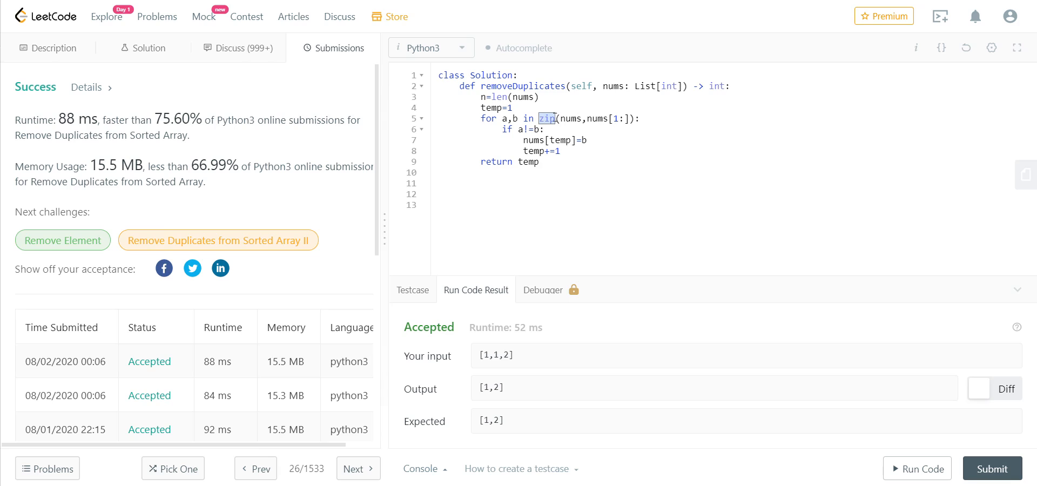
pyautogui.moveTo(648, 160)
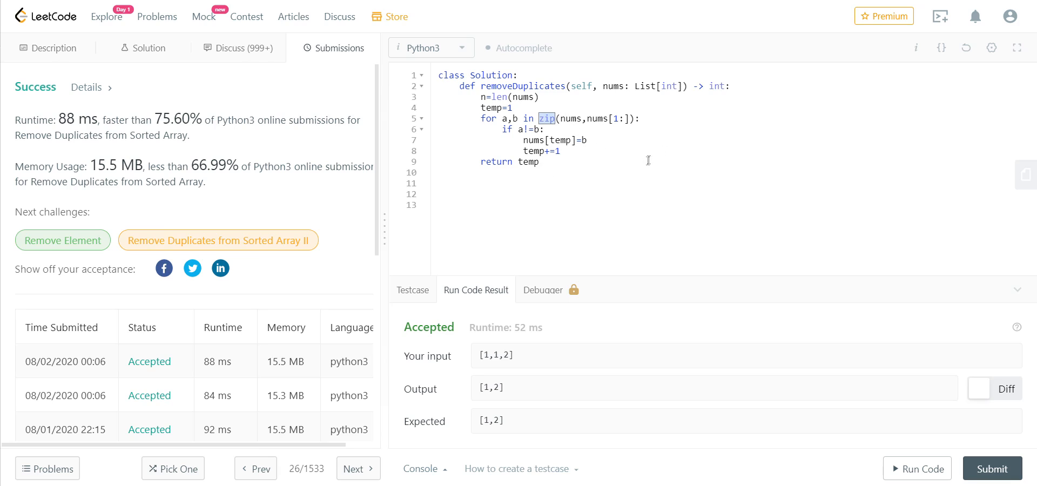
pyautogui.moveTo(748, 276)
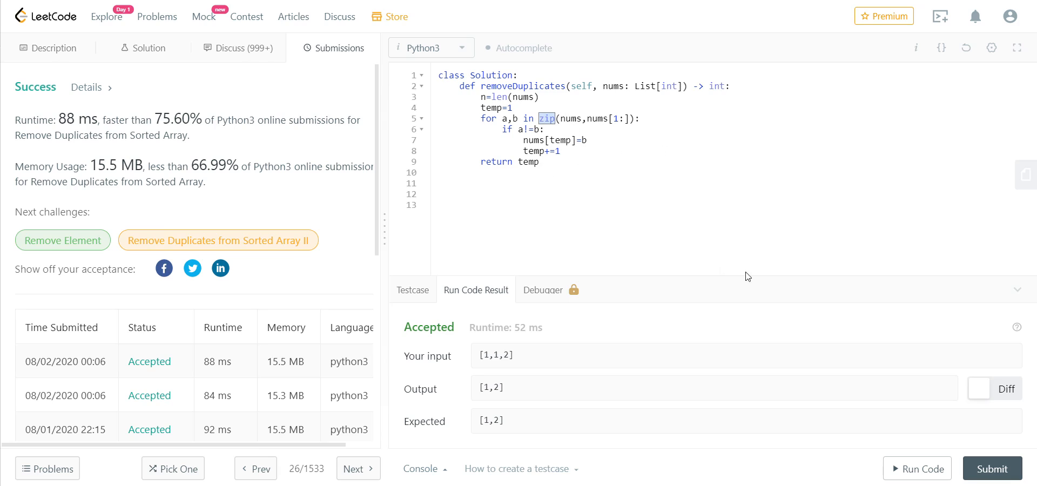
pyautogui.moveTo(859, 269)
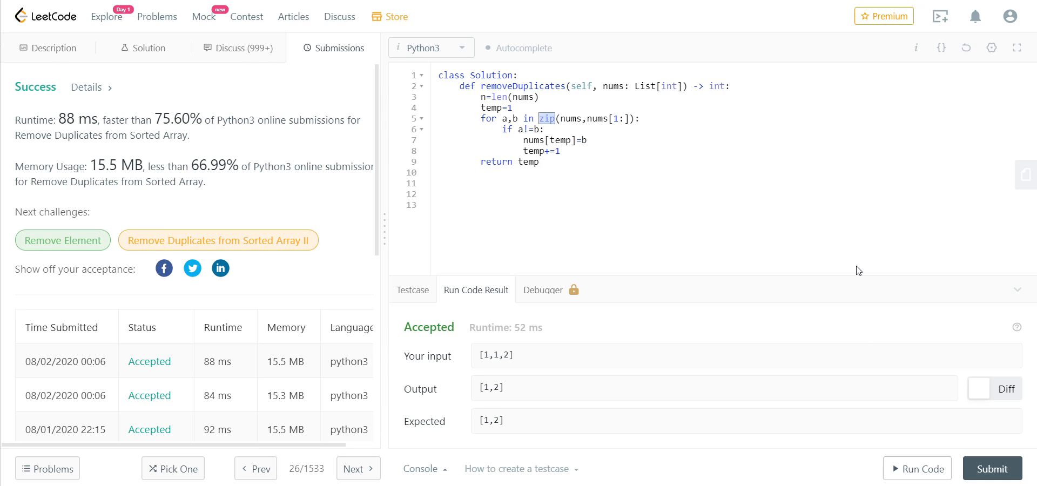